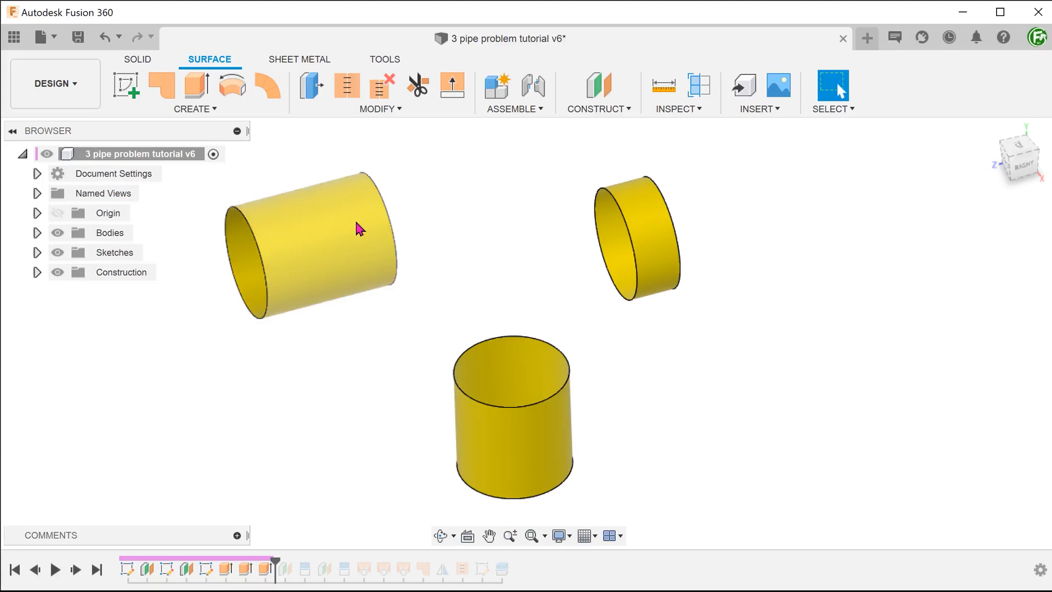
Step: Loft between the pipe rims in the Surface workspace to begin the branching join
left_click(195, 93)
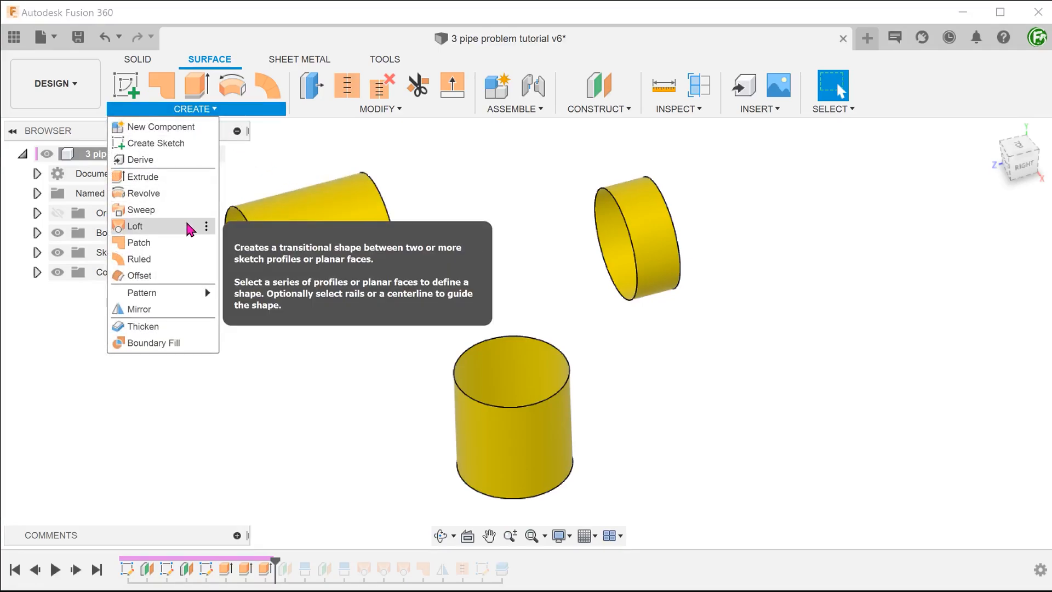
left_click(134, 225)
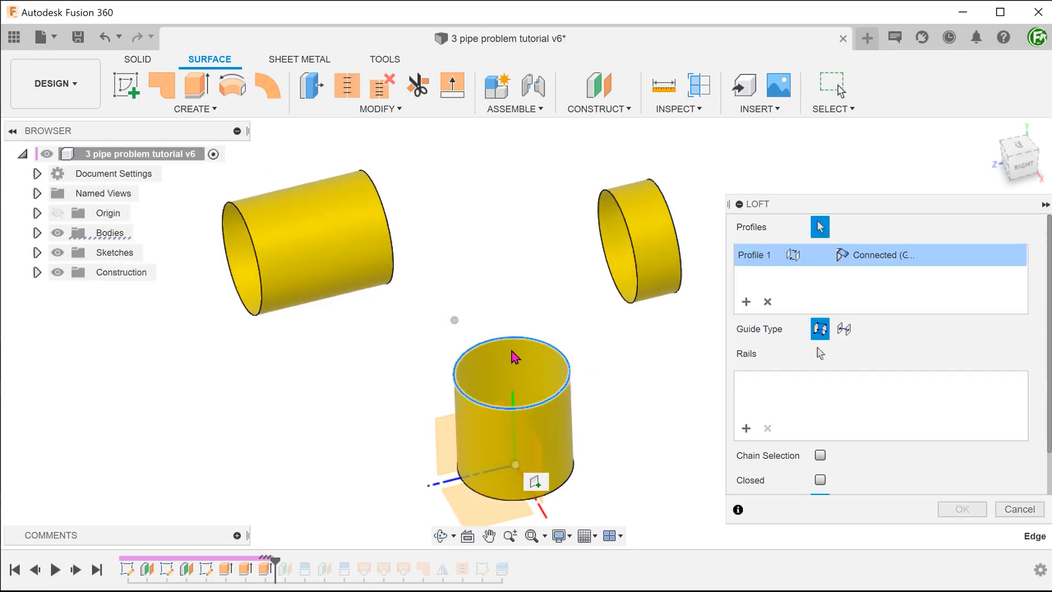
left_click(338, 184)
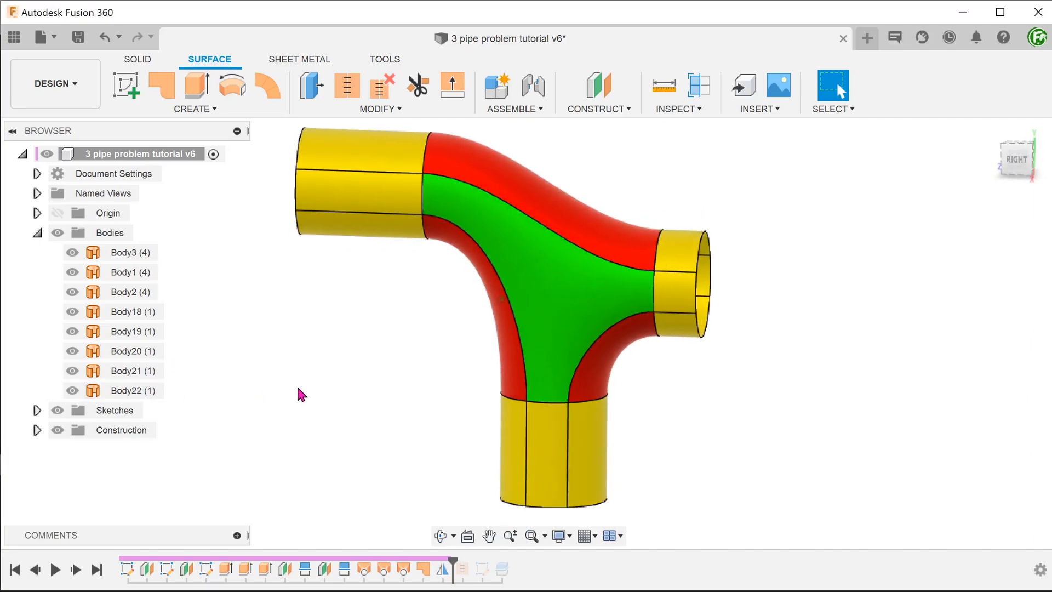
Step: Inspect the bridging bodies, hide one lofted body, and bring up the '3 pipe problem tutorial v1' document
left_click(126, 370)
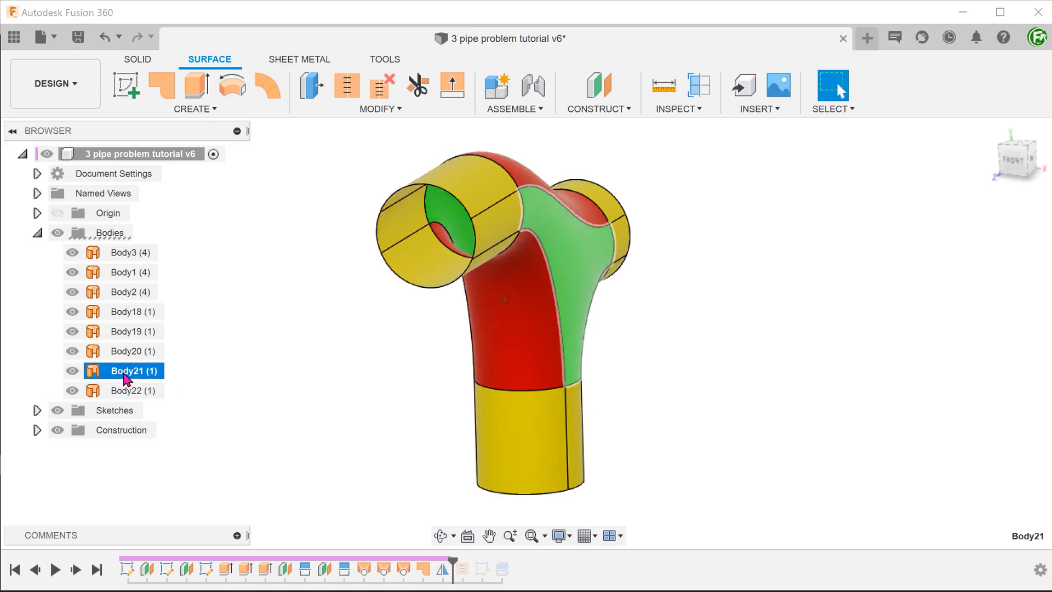
left_click(133, 390)
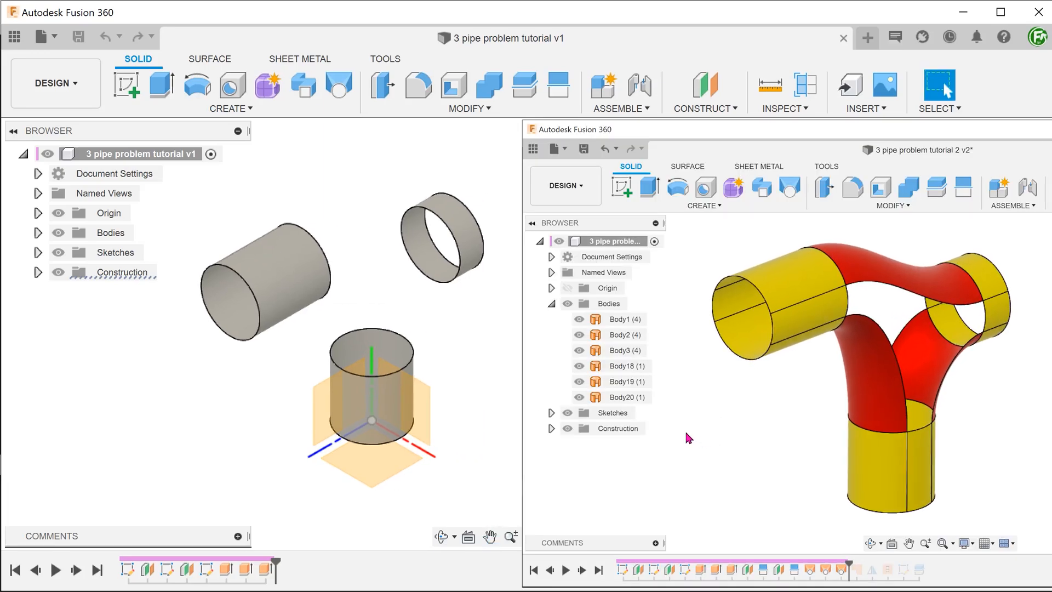
left_click(578, 366)
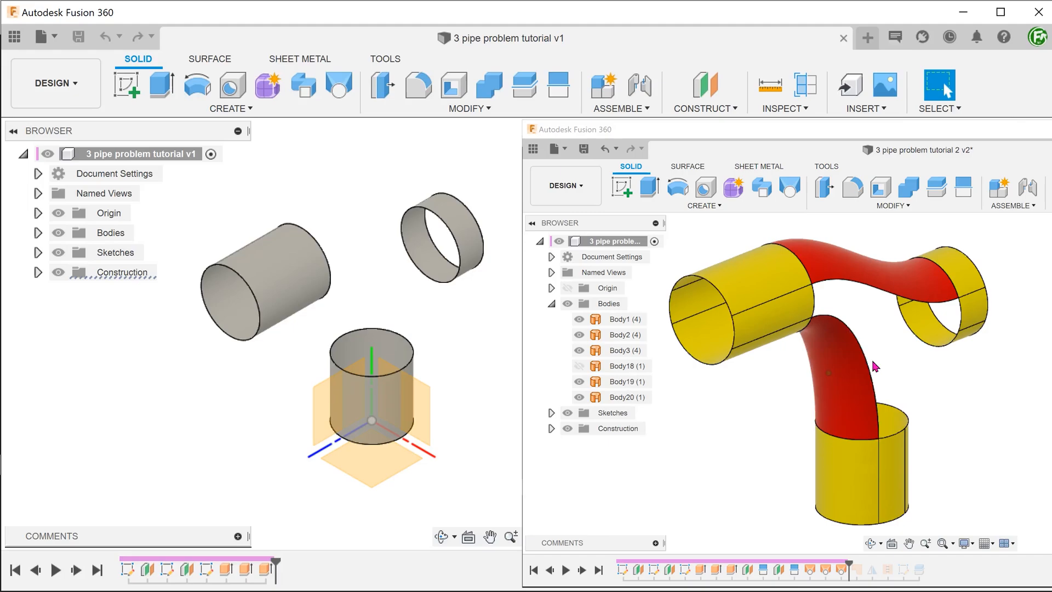
left_click(618, 335)
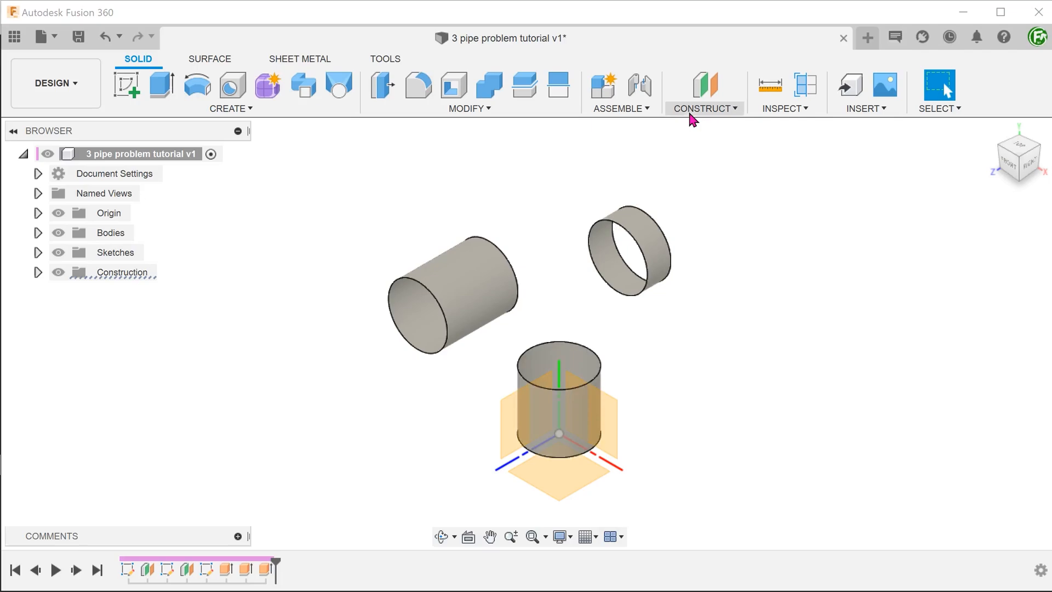
Step: Create a construction plane offset 20 mm from the YZ origin plane through the pipes
left_click(703, 109)
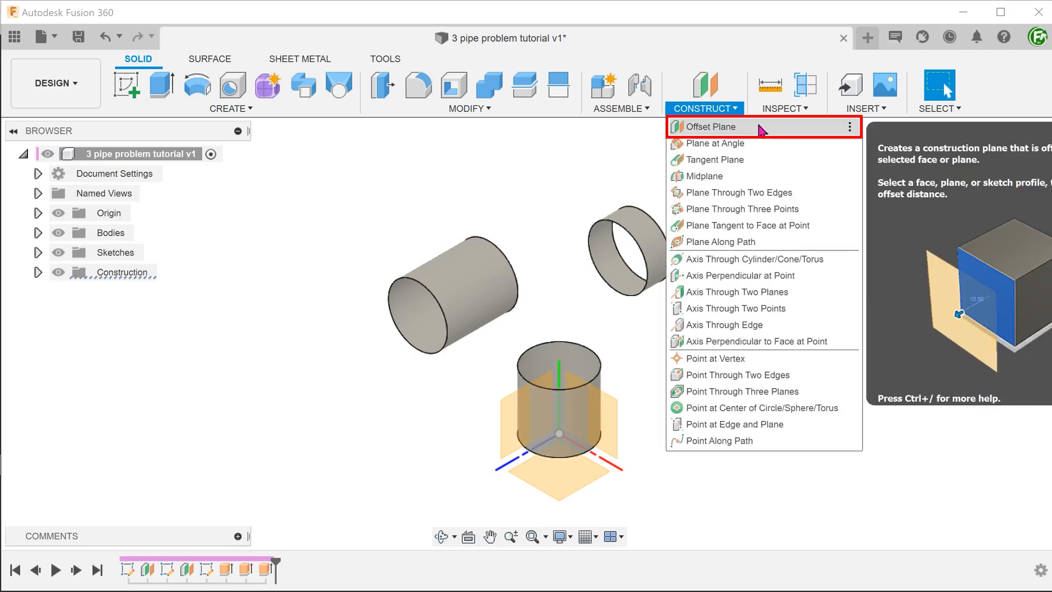
left_click(712, 126)
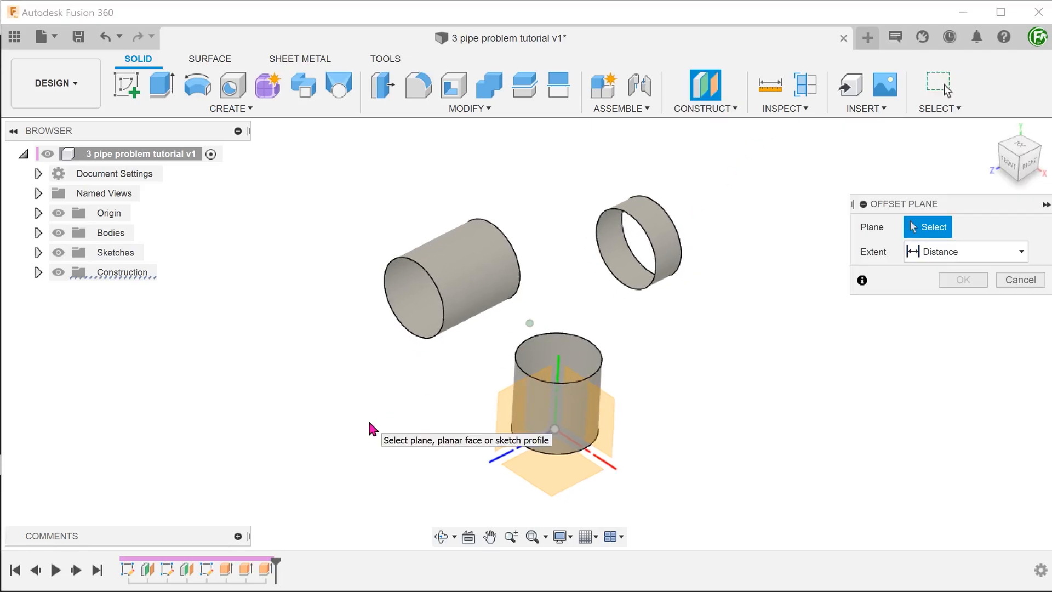
left_click(512, 403)
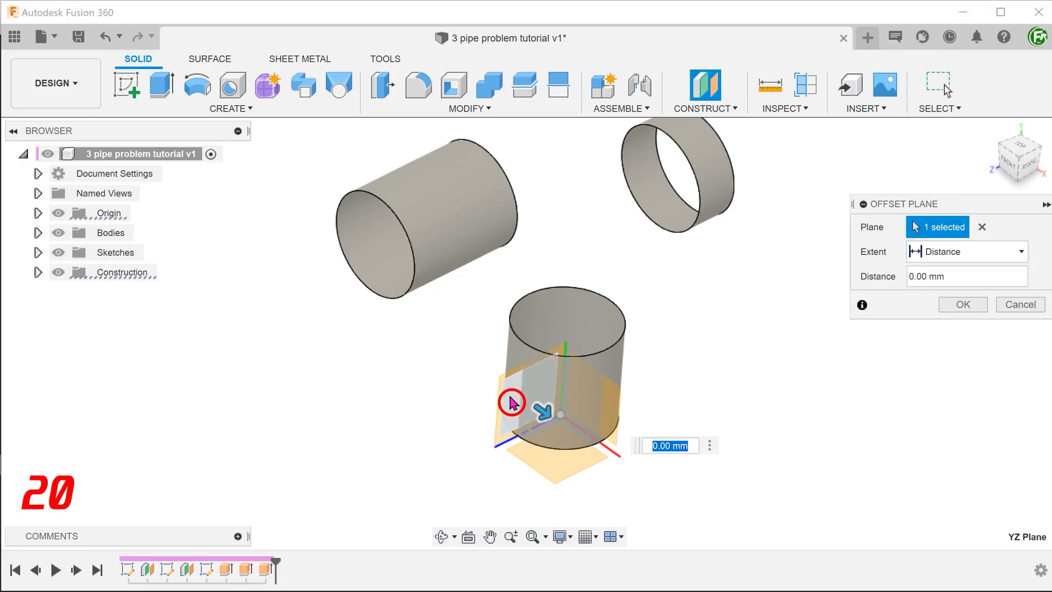
type("20")
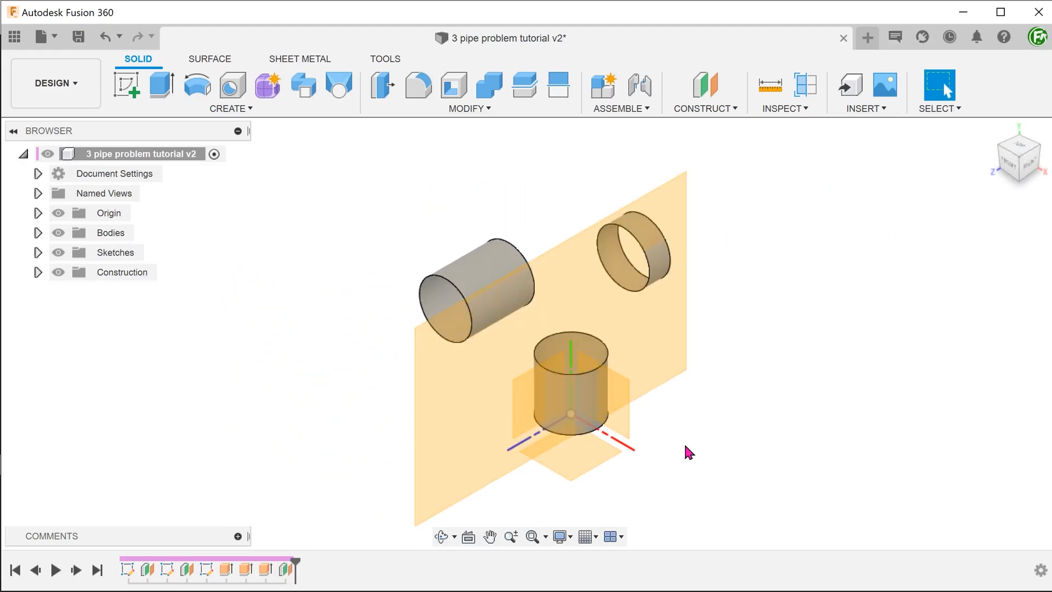
Step: Split Face on the three pipe faces using the 20 mm offset plane as the cutter
left_click(468, 108)
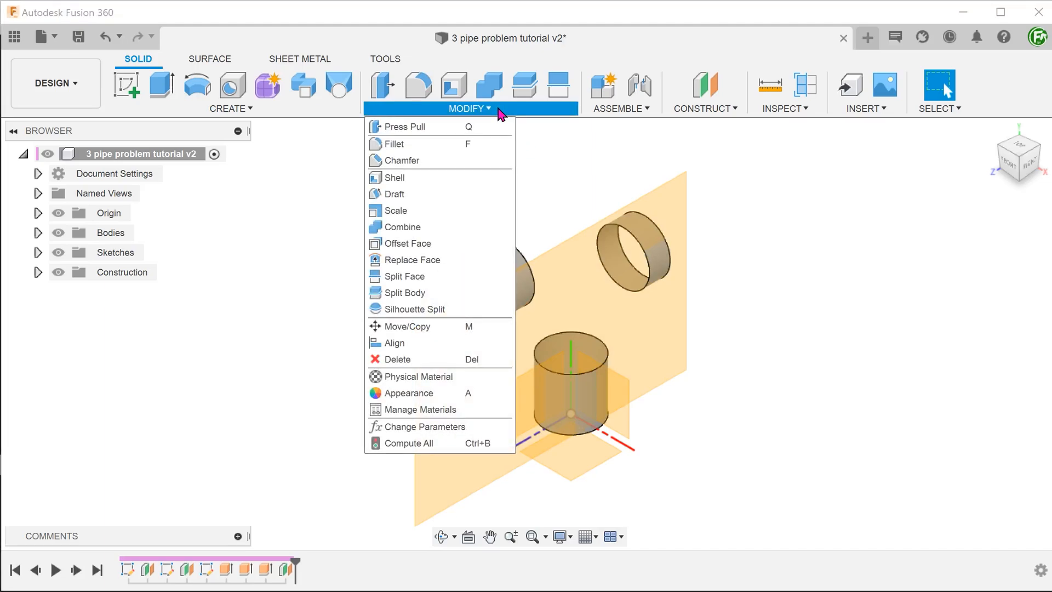
mouse_move(411, 276)
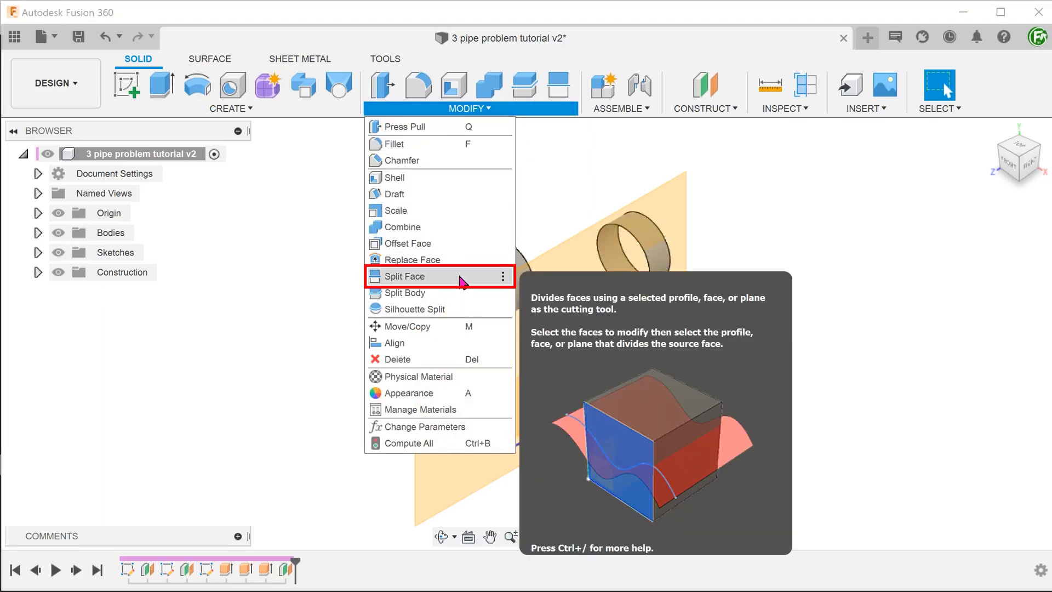
left_click(405, 277)
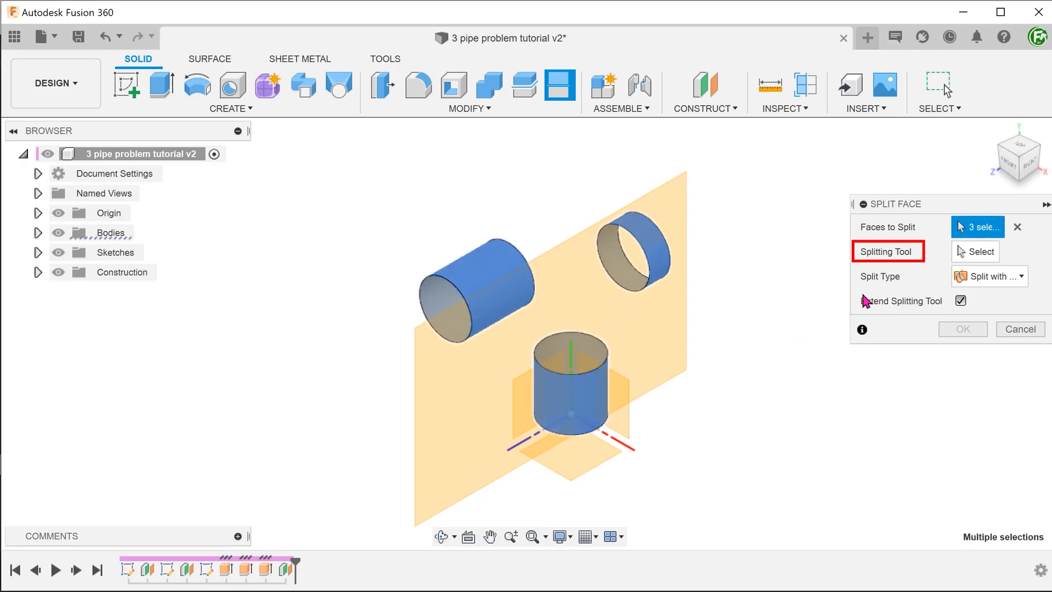
left_click(975, 251)
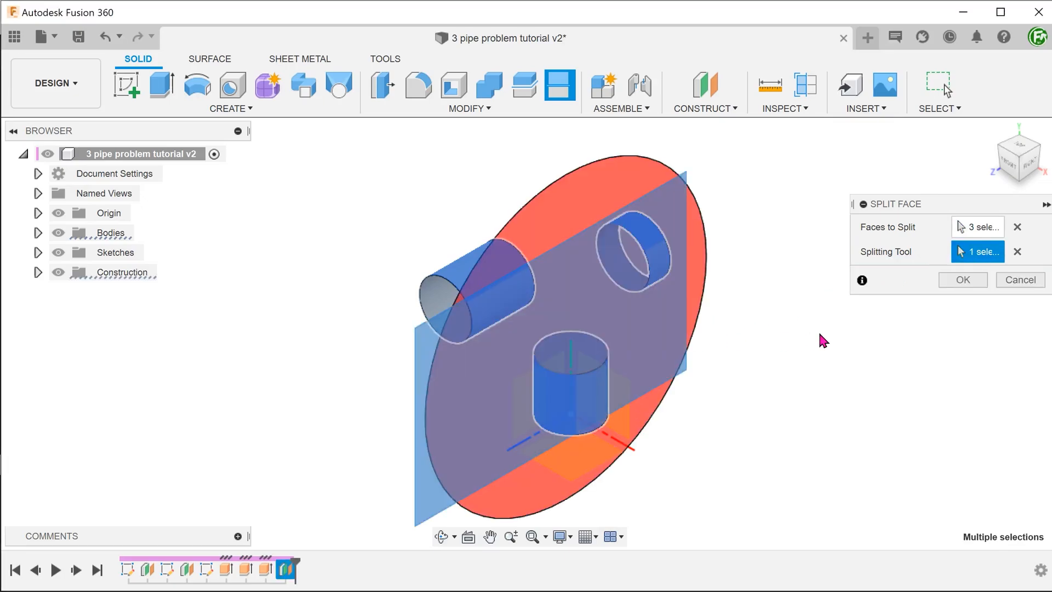
mouse_move(928, 298)
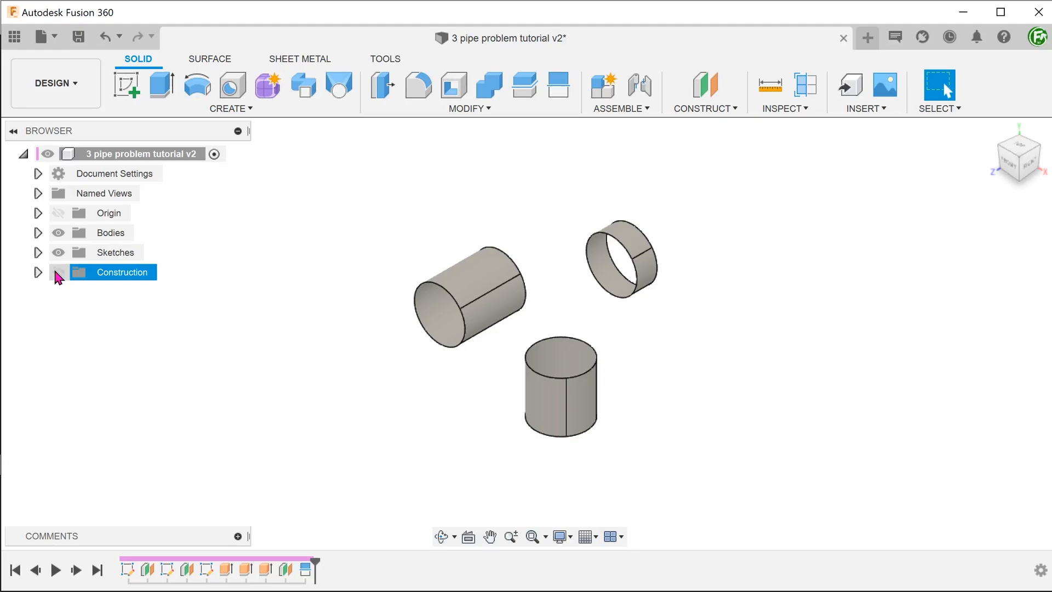
Step: Show the origin planes and create a second construction plane offset -20 mm from YZ
left_click(38, 272)
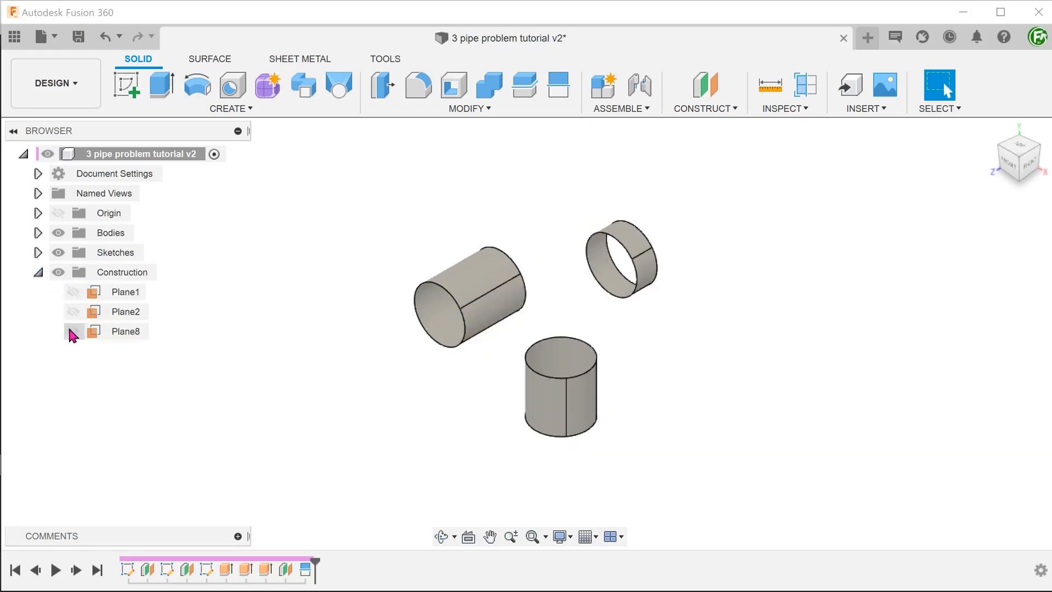
left_click(74, 331)
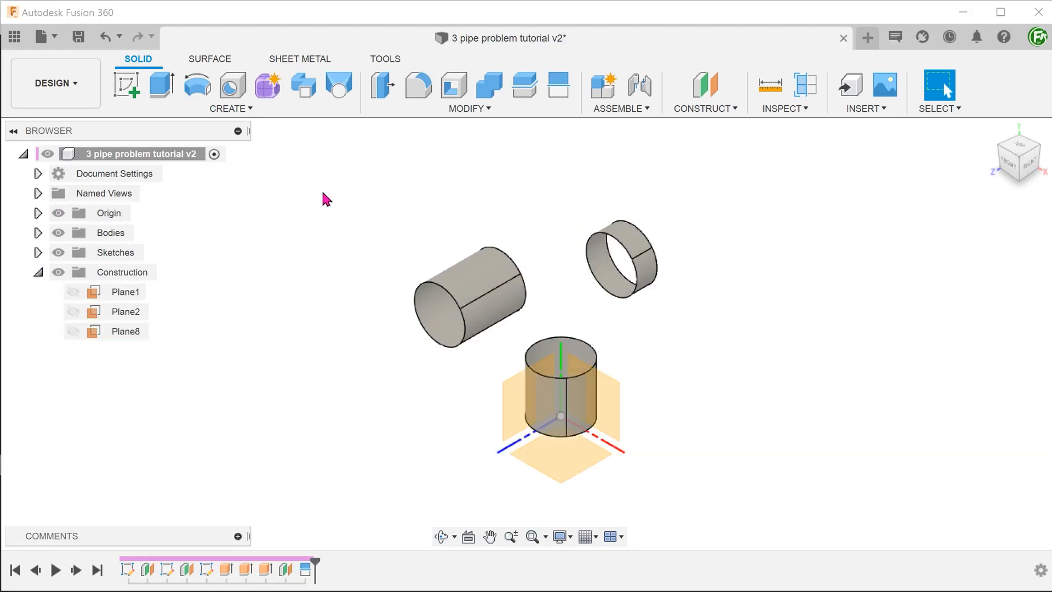
left_click(704, 109)
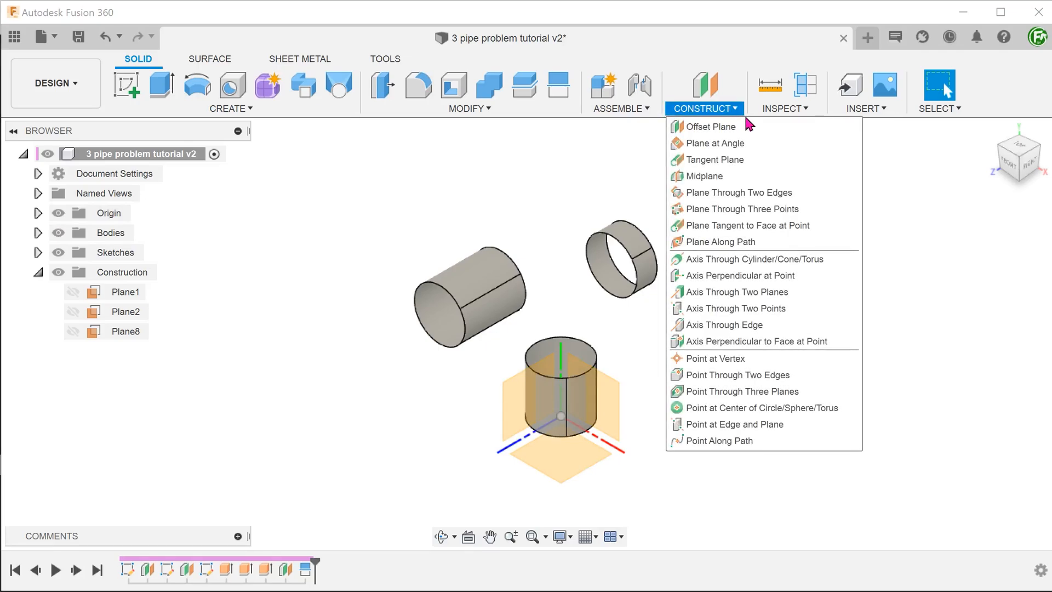
left_click(707, 126)
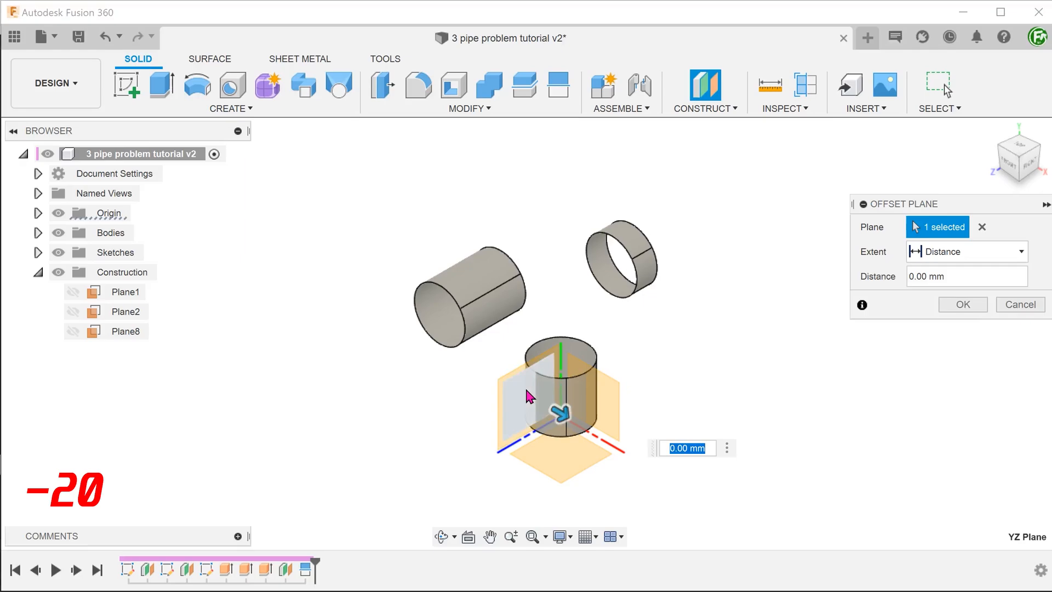
type("-20")
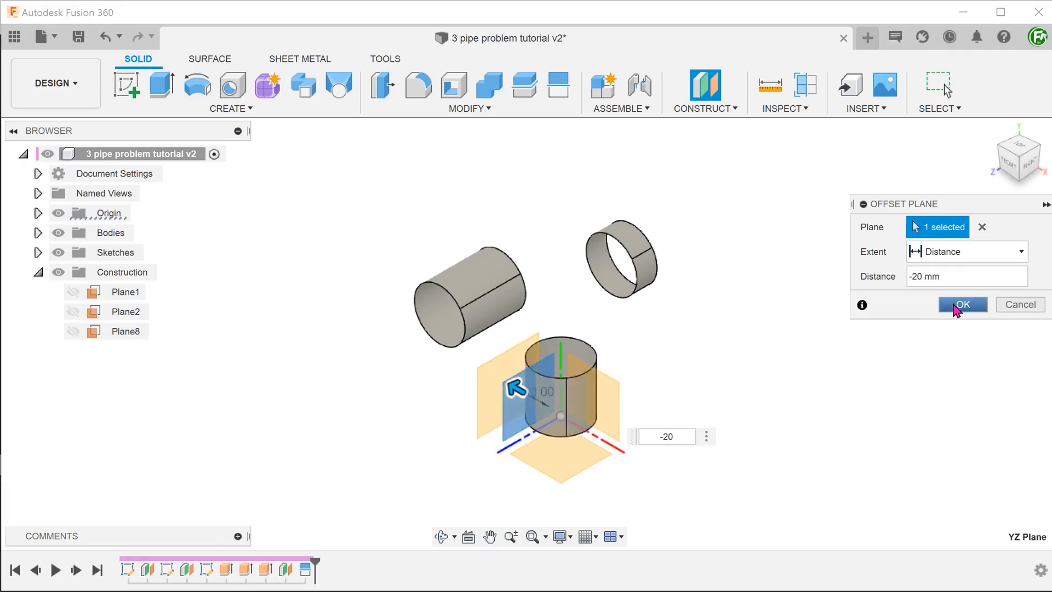
left_click(962, 303)
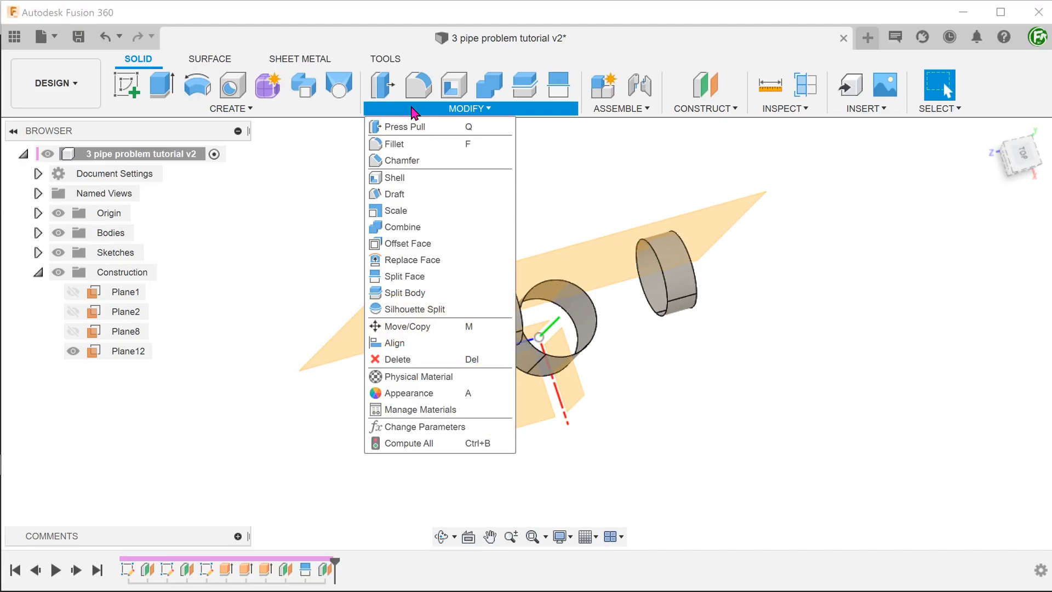
Step: Split the three pipe faces again with Plane12, then hide the origin planes
left_click(404, 277)
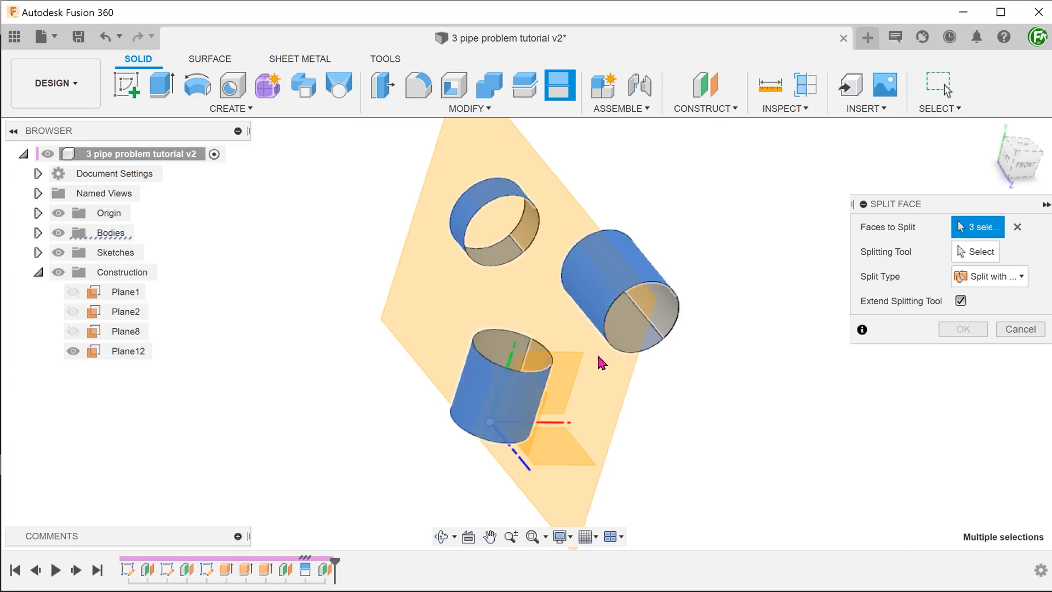
left_click(975, 252)
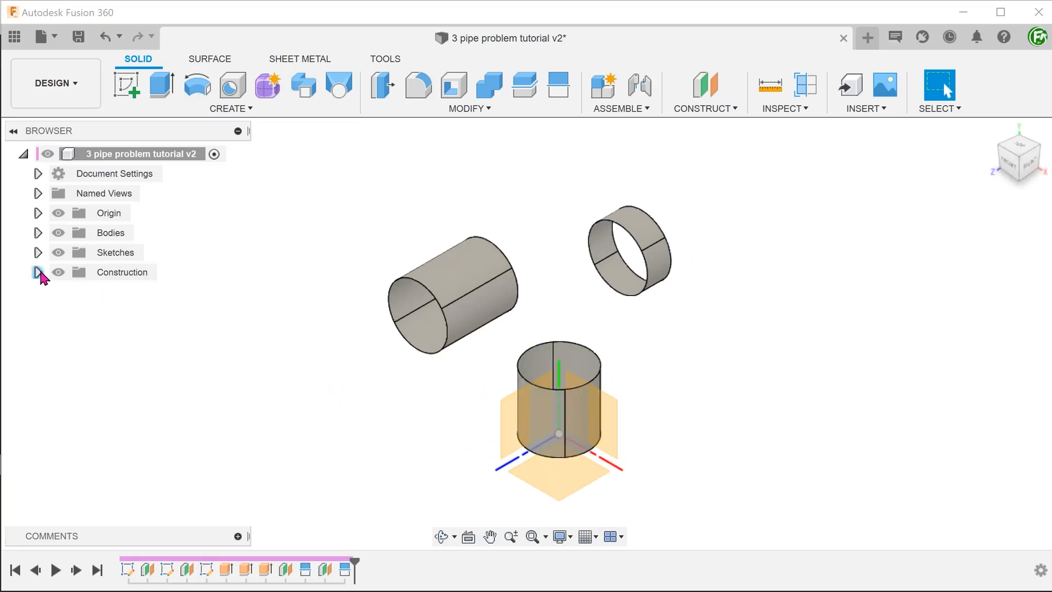
left_click(58, 212)
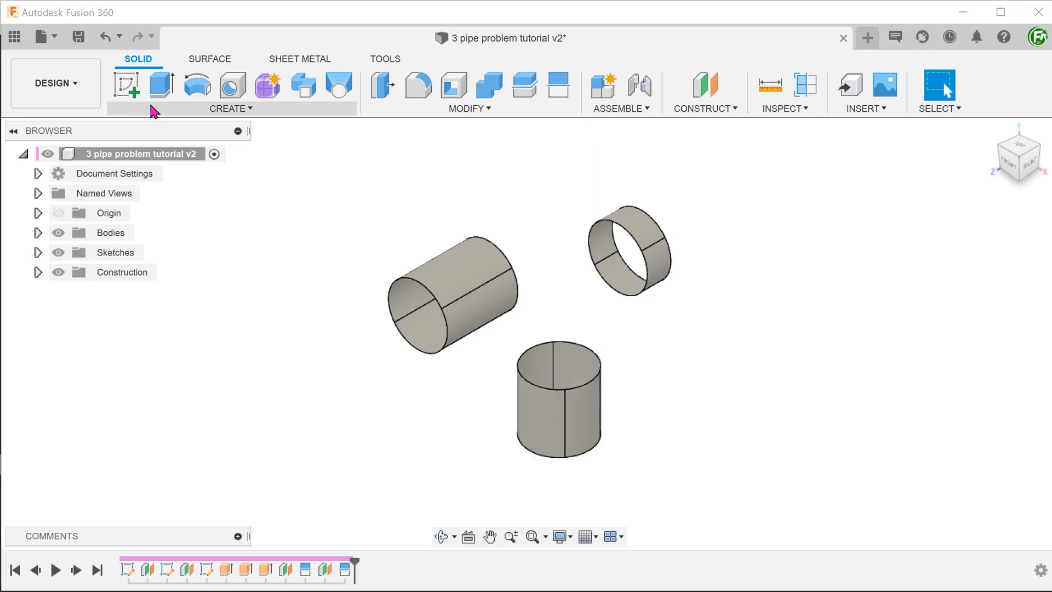
Step: Start a loft surface from the ring pipe's lower rim to the bottom pipe's top rim
left_click(210, 58)
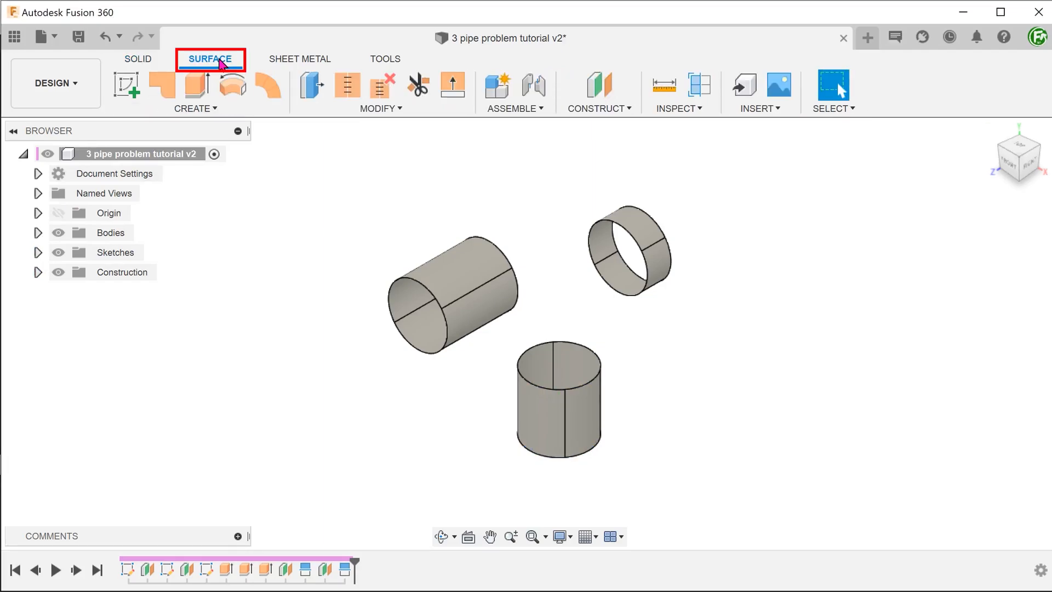
left_click(195, 108)
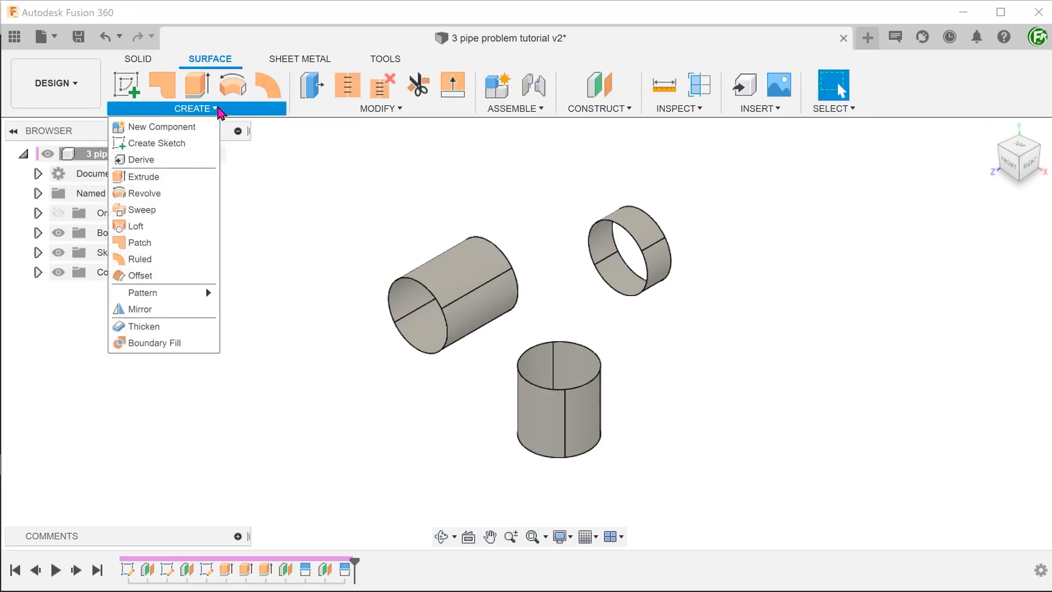
mouse_move(138, 225)
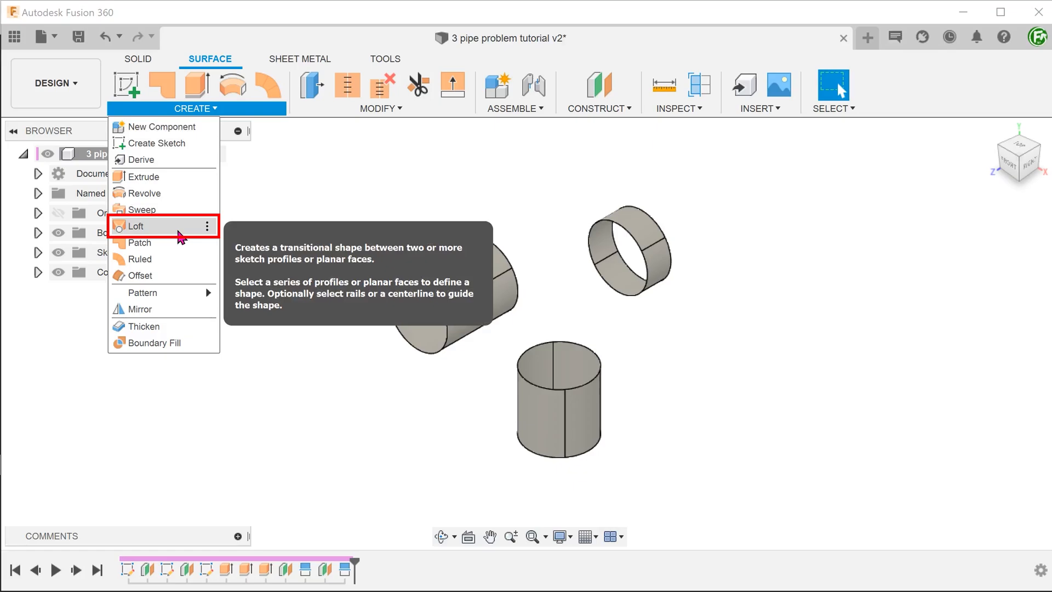
left_click(137, 225)
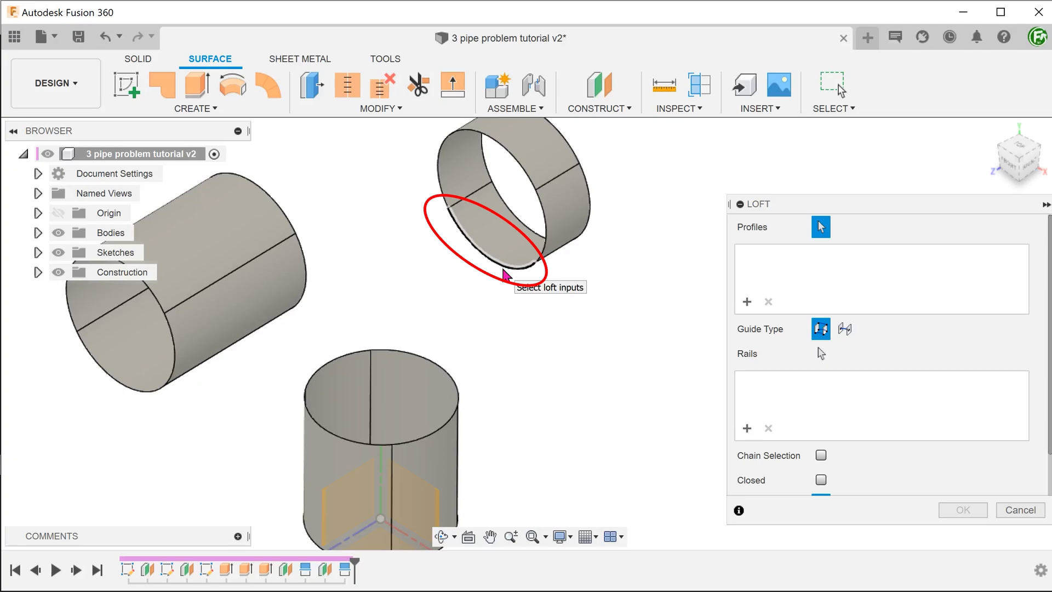
left_click(500, 275)
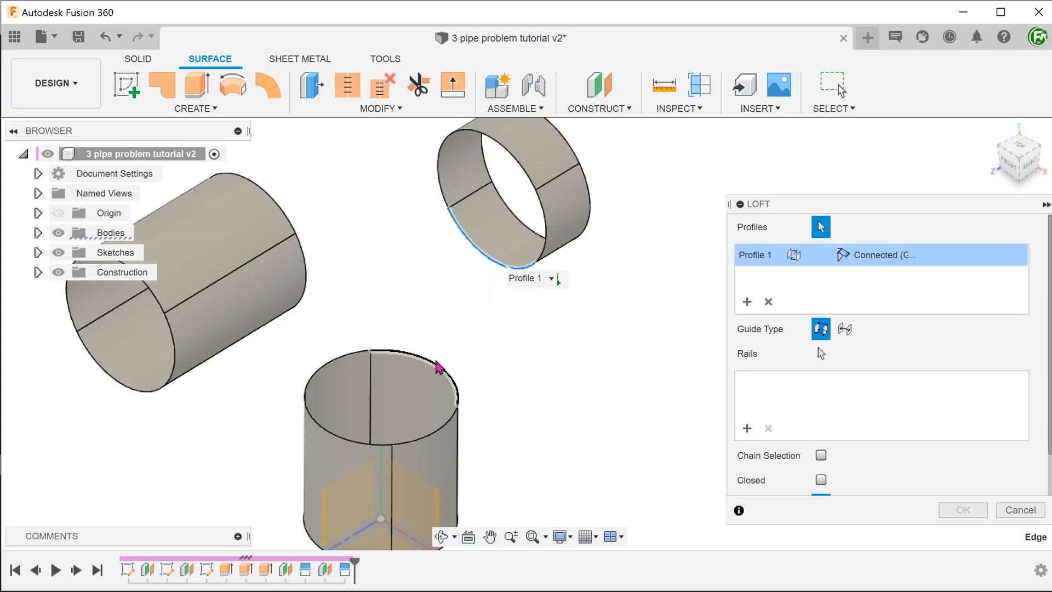
left_click(437, 362)
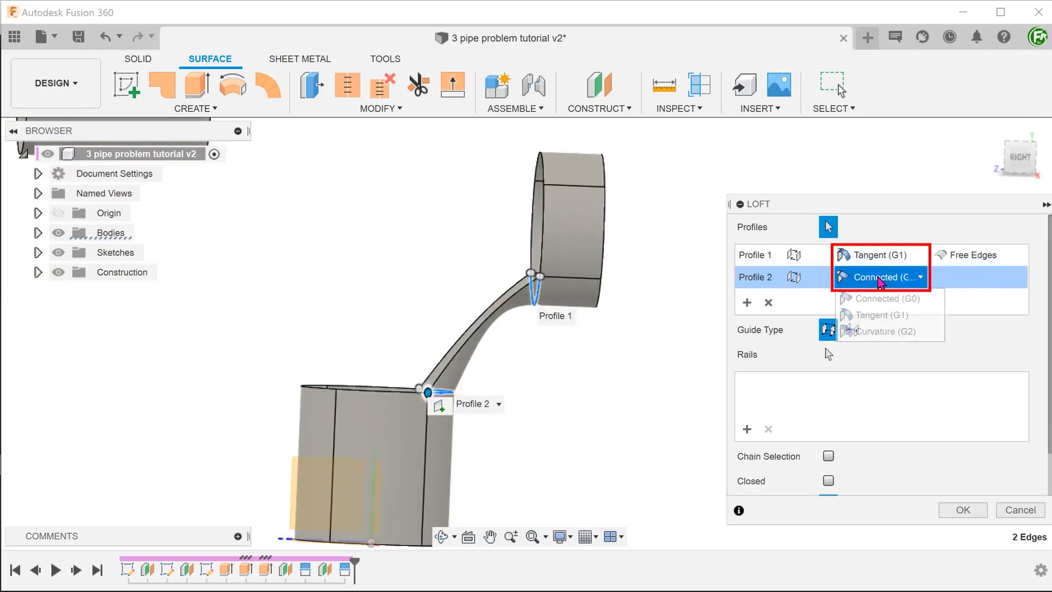
Step: Make the loft profiles Tangent (G1) and aligned to their pipe surfaces
left_click(882, 315)
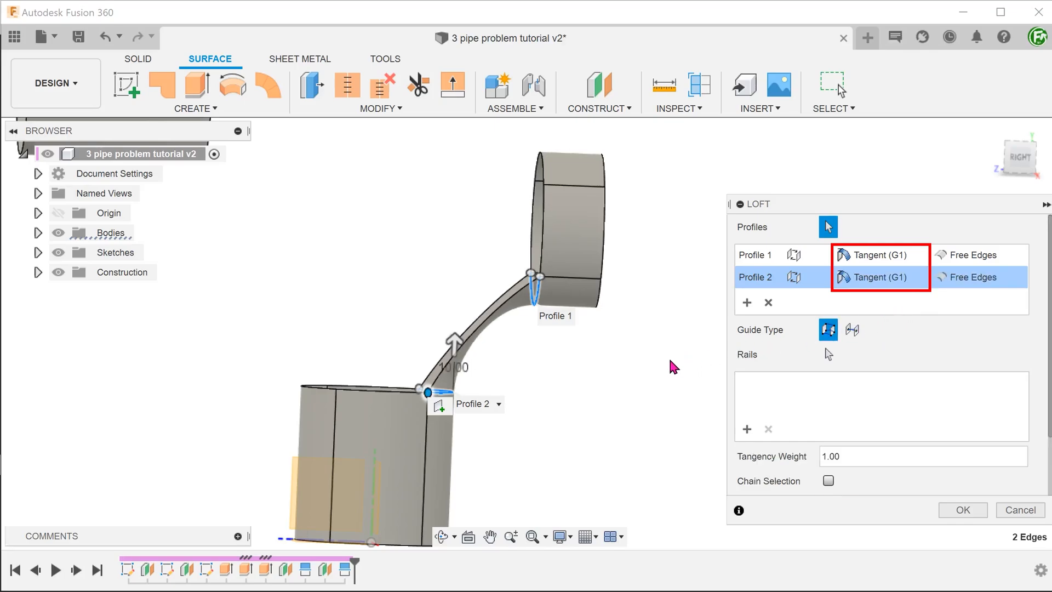
mouse_move(667, 368)
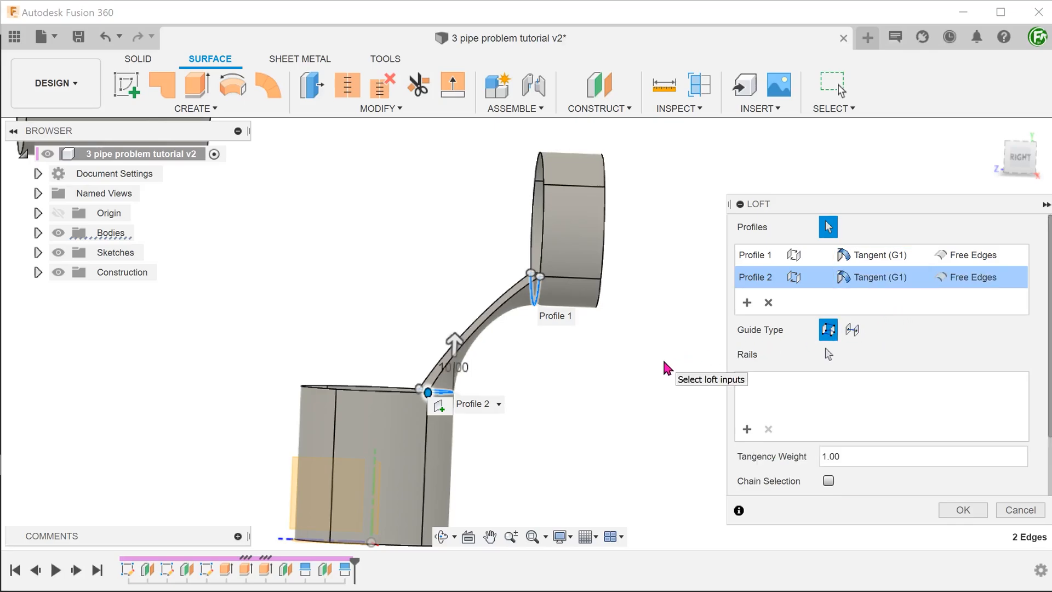
left_click(973, 254)
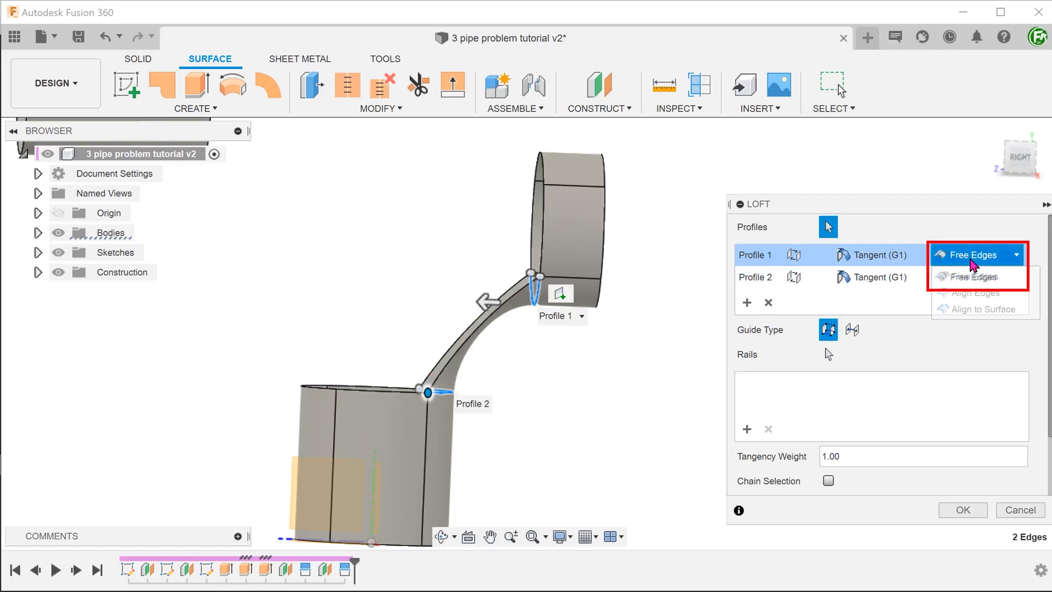
left_click(980, 309)
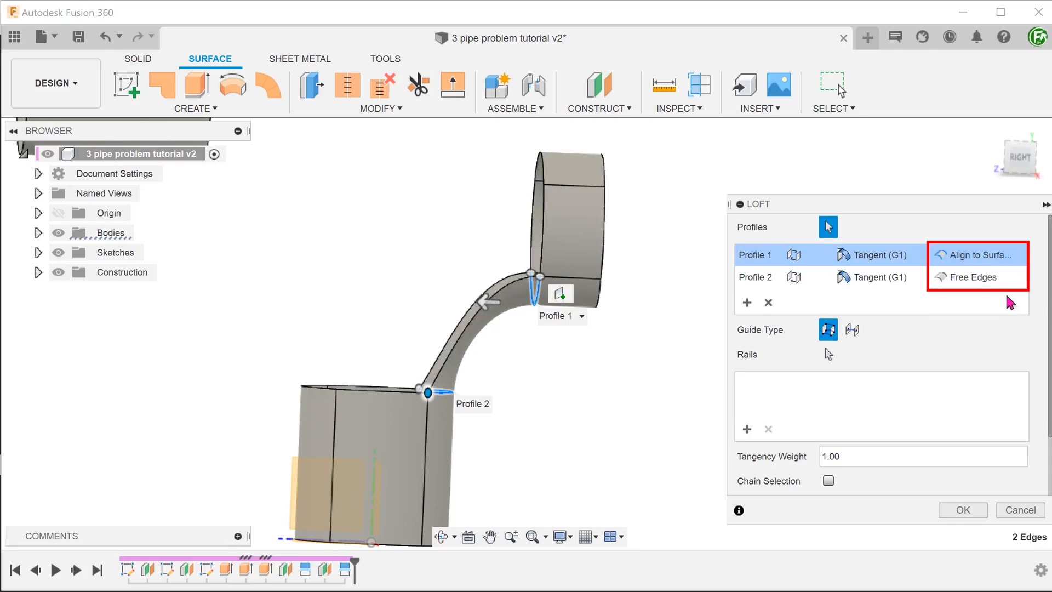
left_click(976, 276)
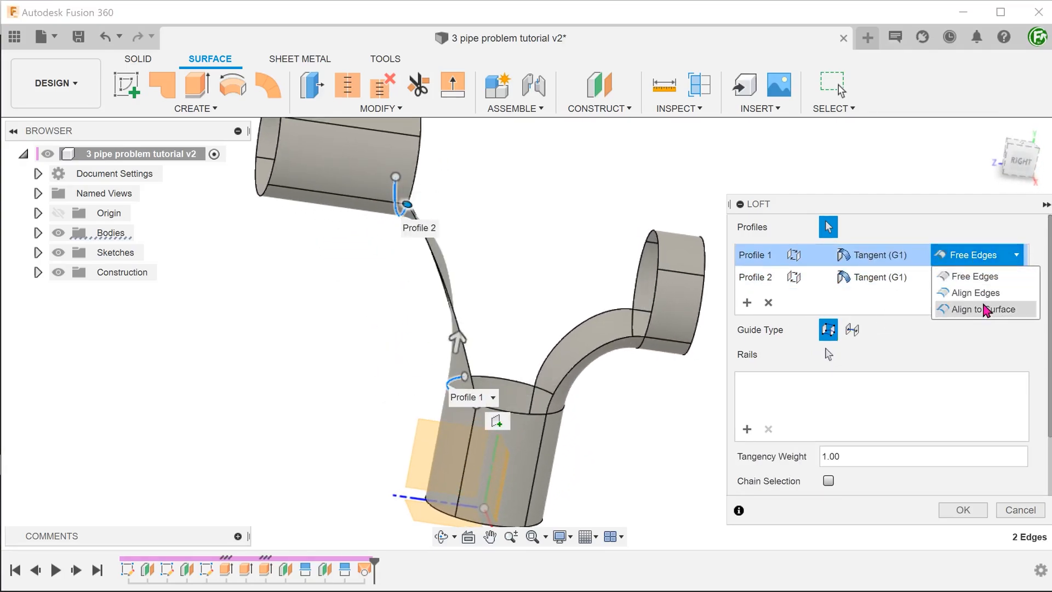
Step: Loft a tangent, surface-aligned bridge between the left and right pipe edges
left_click(984, 309)
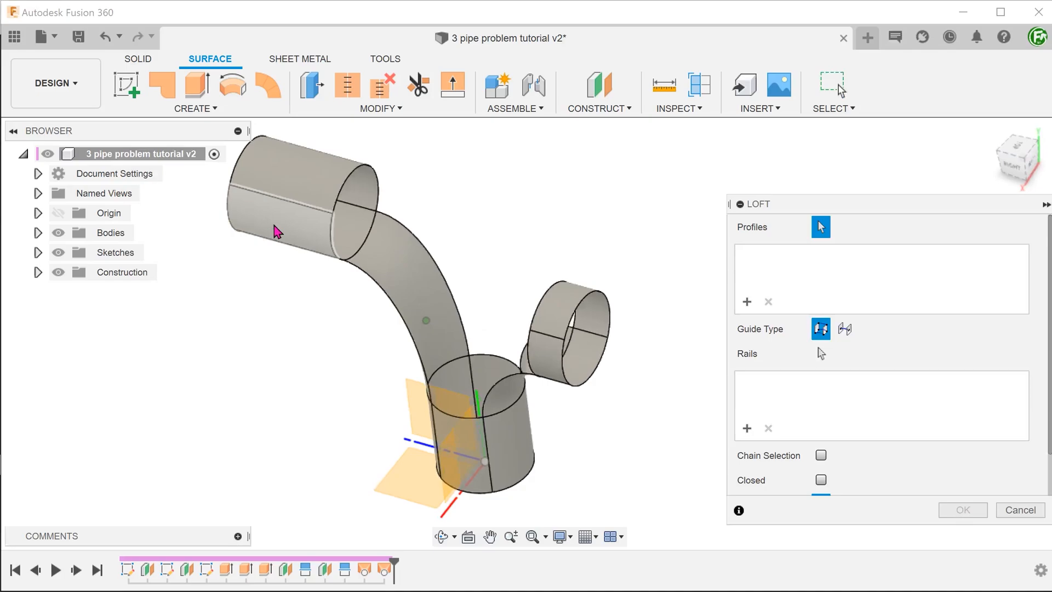
left_click(584, 275)
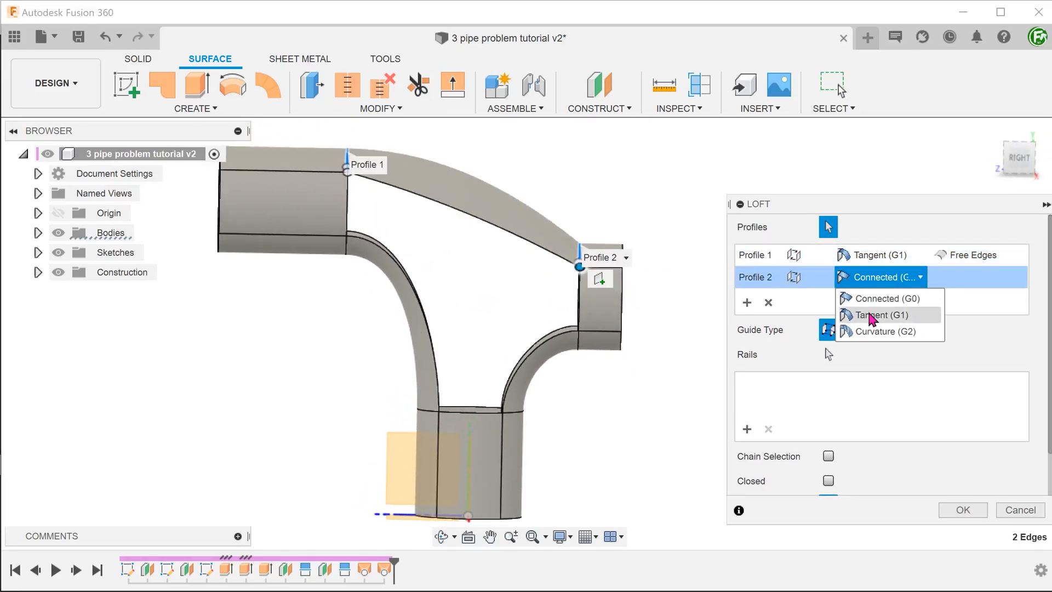
left_click(880, 314)
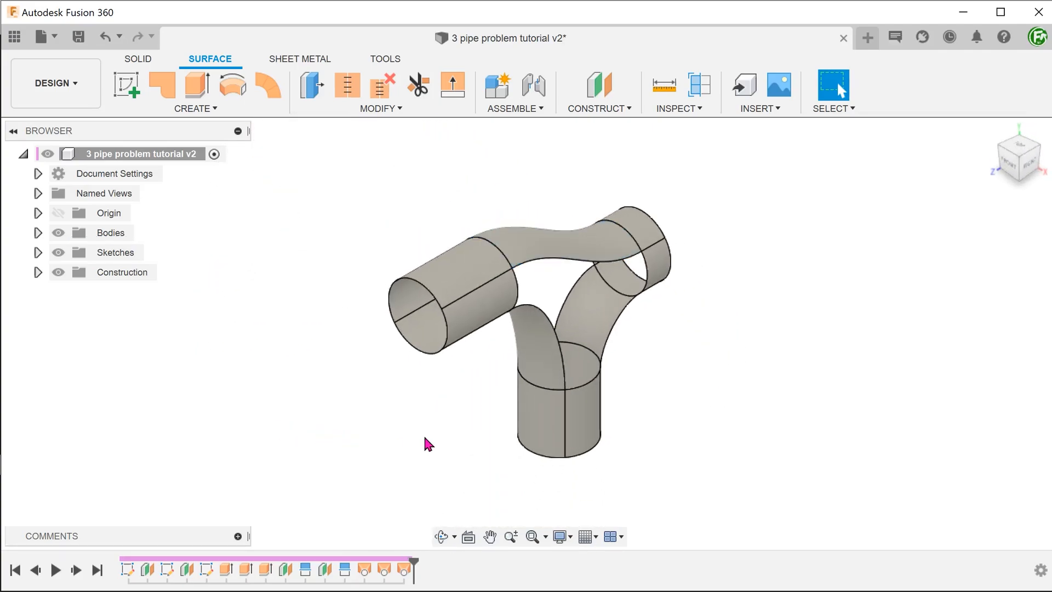
Step: Patch the open gap with chaining off, grouped boundary edges and Curvature (G2) continuity
left_click(195, 92)
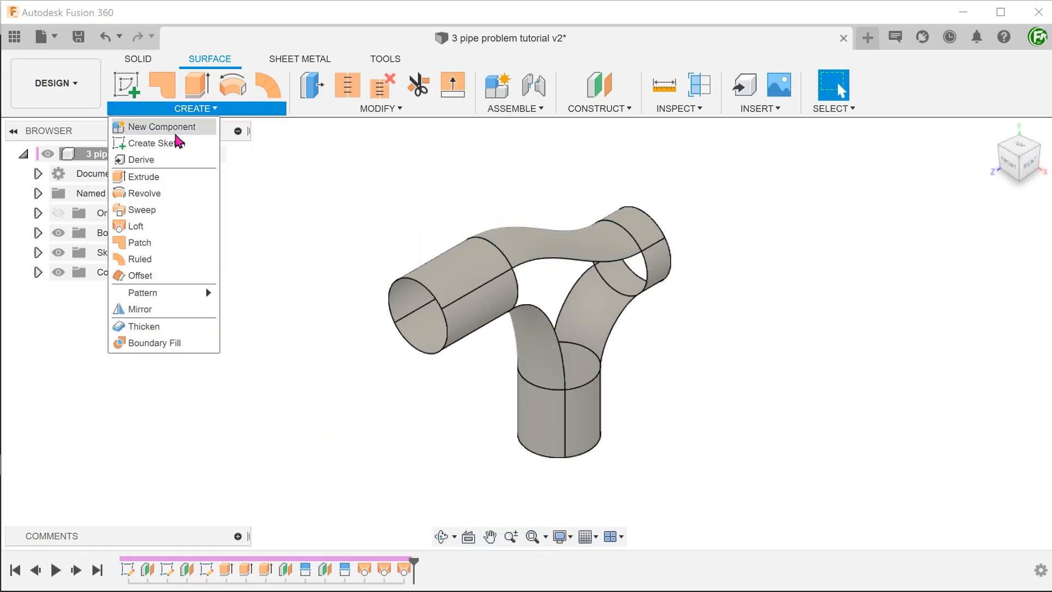
mouse_move(141, 242)
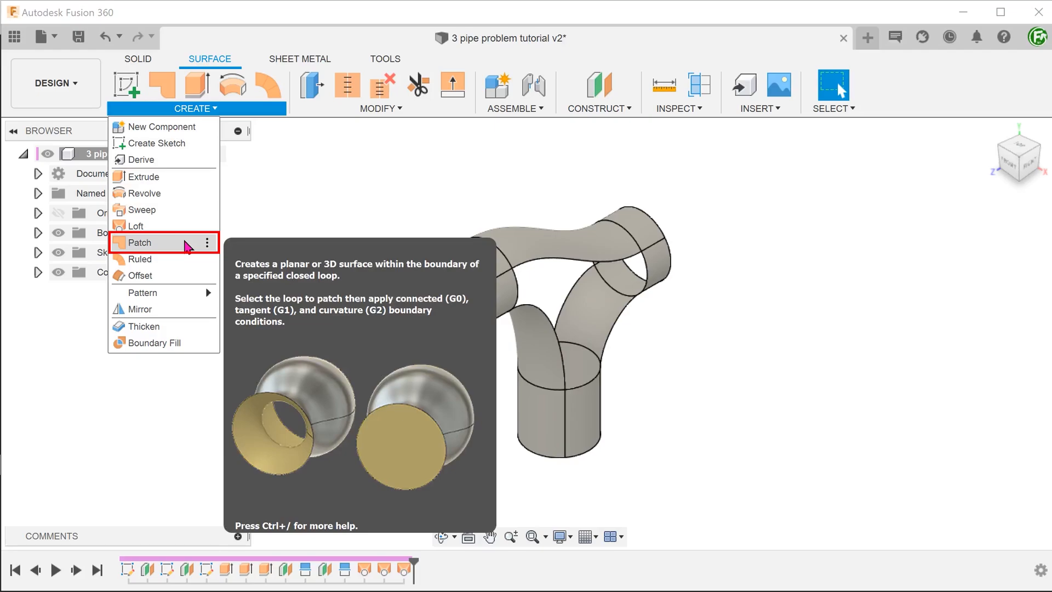
left_click(140, 242)
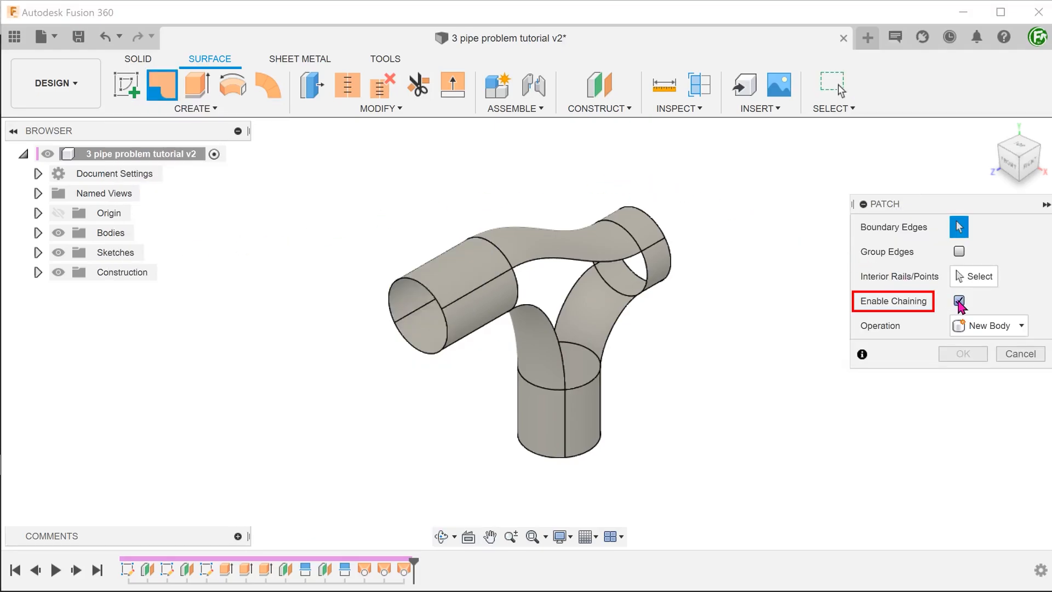
left_click(958, 300)
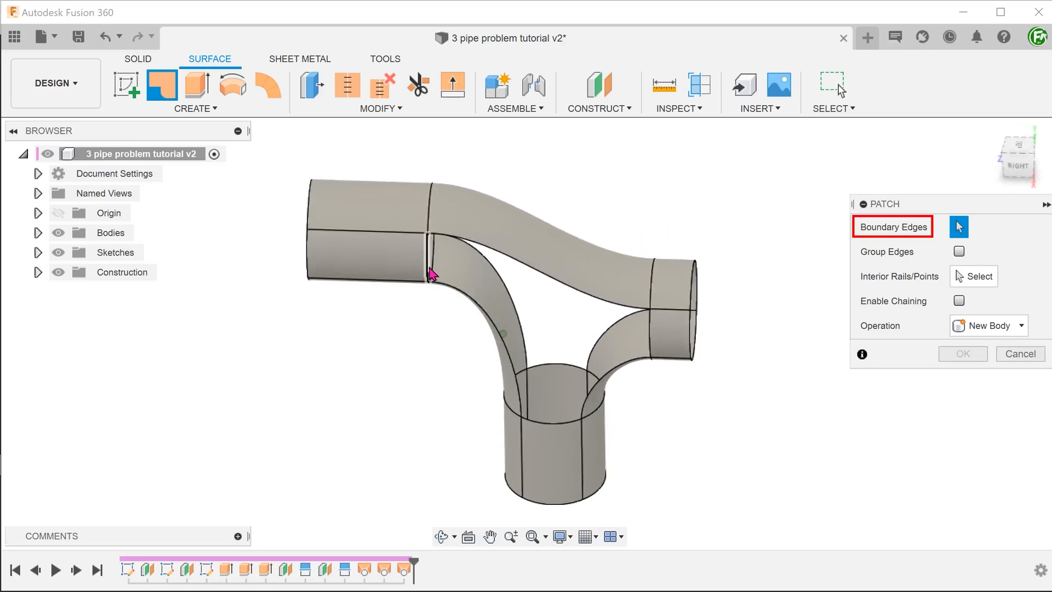
left_click(631, 339)
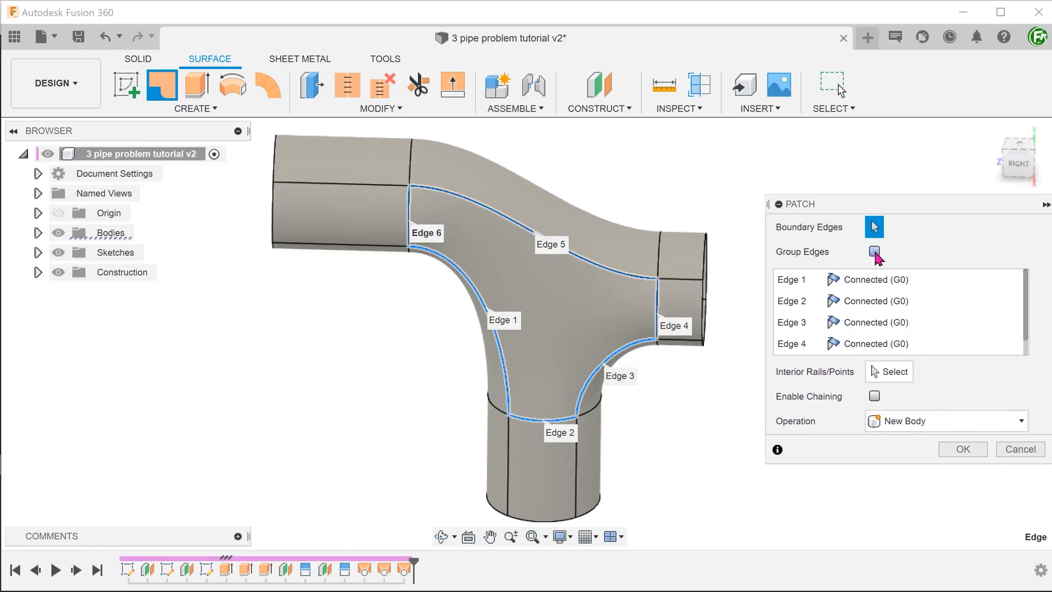
left_click(873, 251)
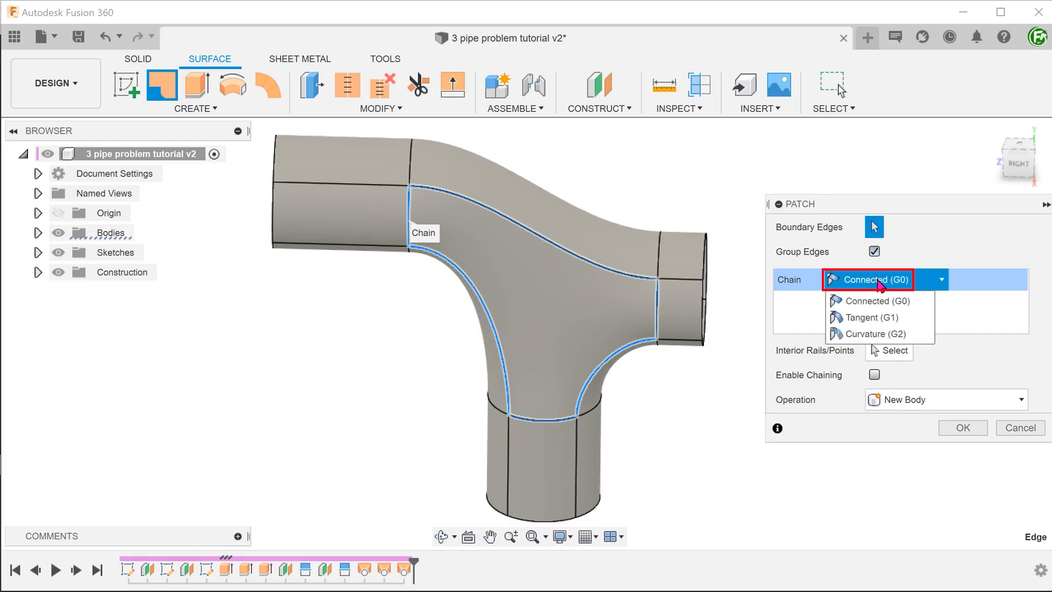
mouse_move(876, 333)
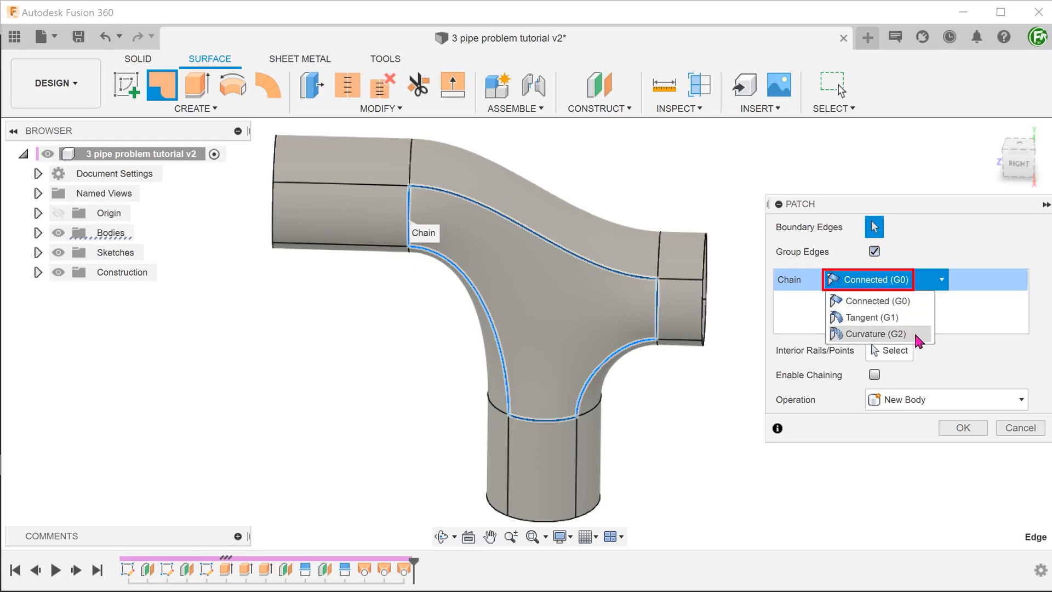
left_click(872, 333)
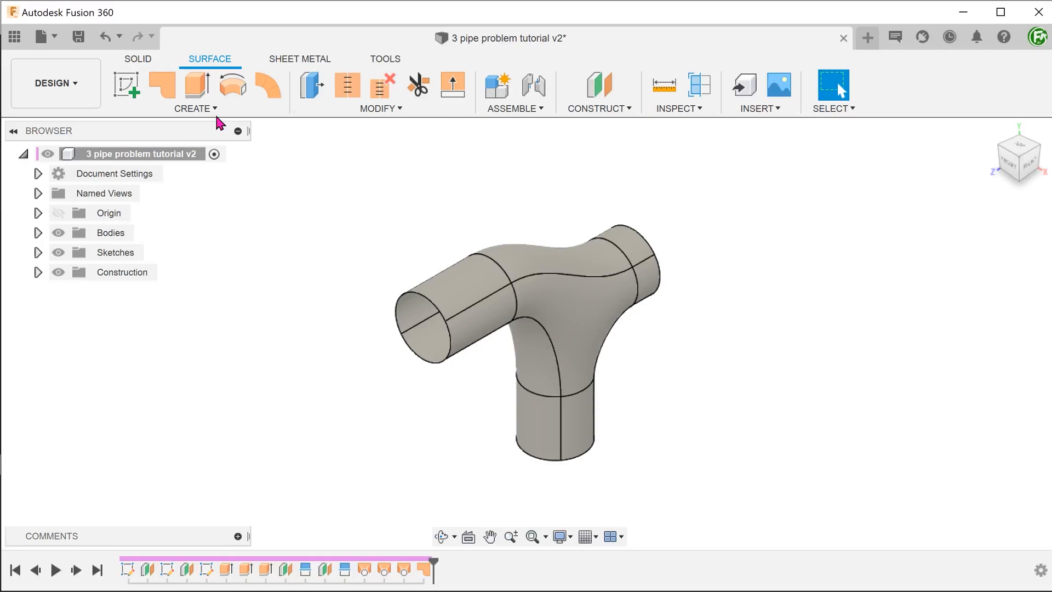
Step: Mirror the patch body across the plane to the junction's other side and list the bodies
left_click(195, 92)
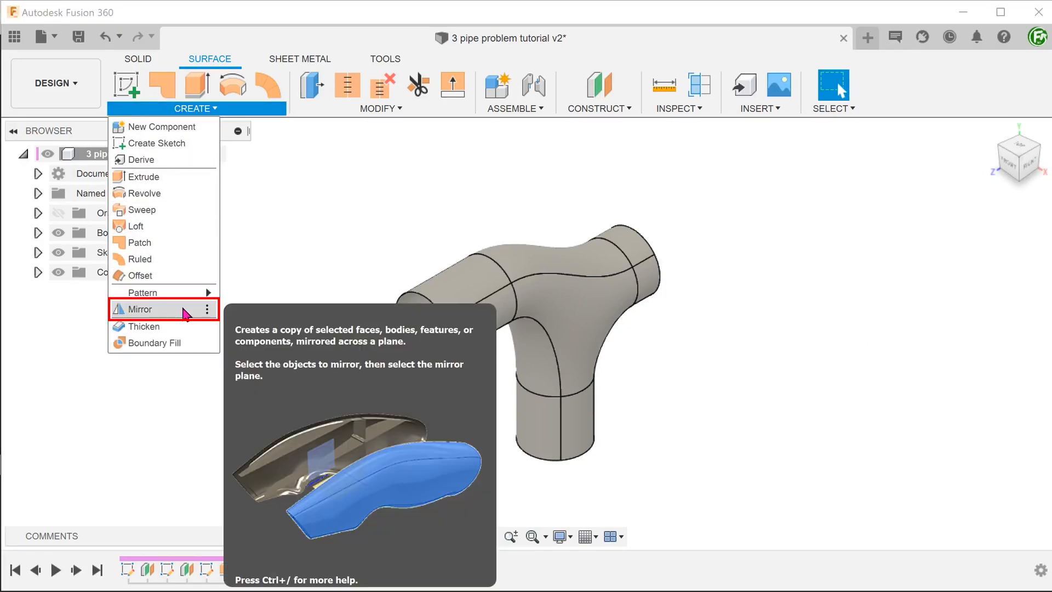
left_click(139, 309)
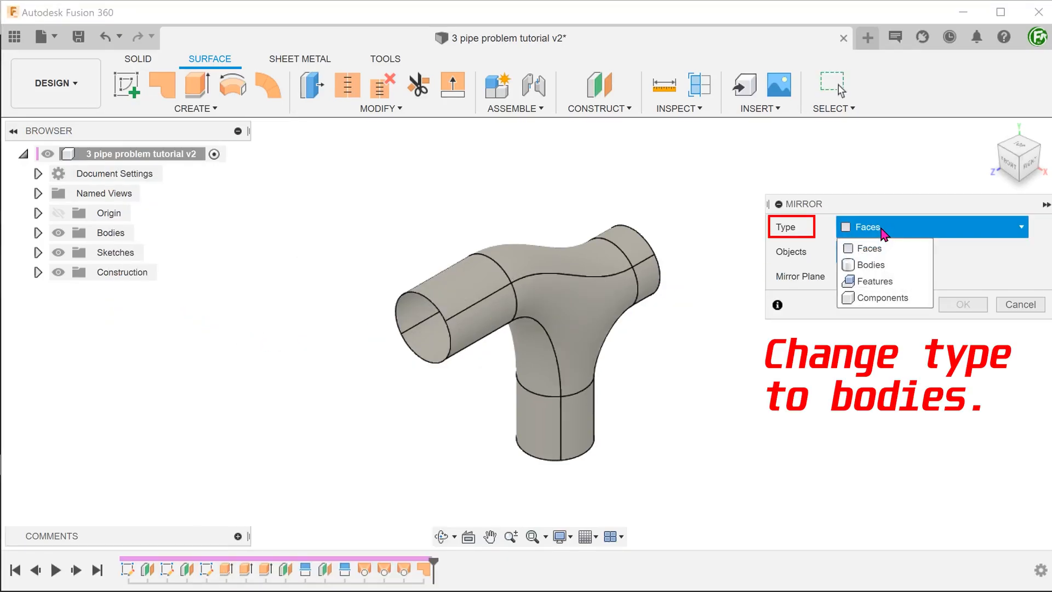
left_click(874, 264)
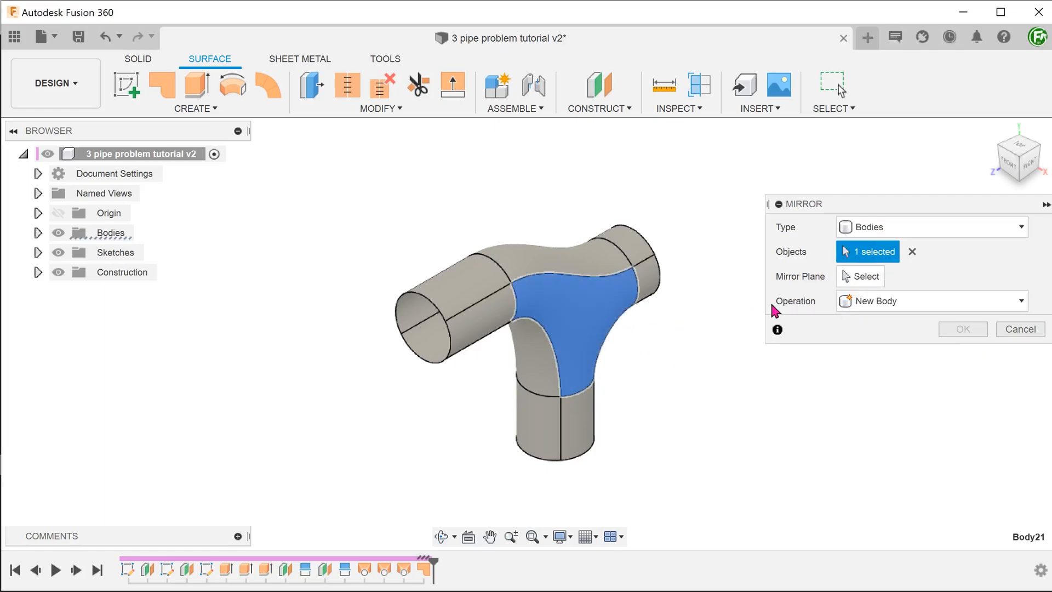
left_click(865, 276)
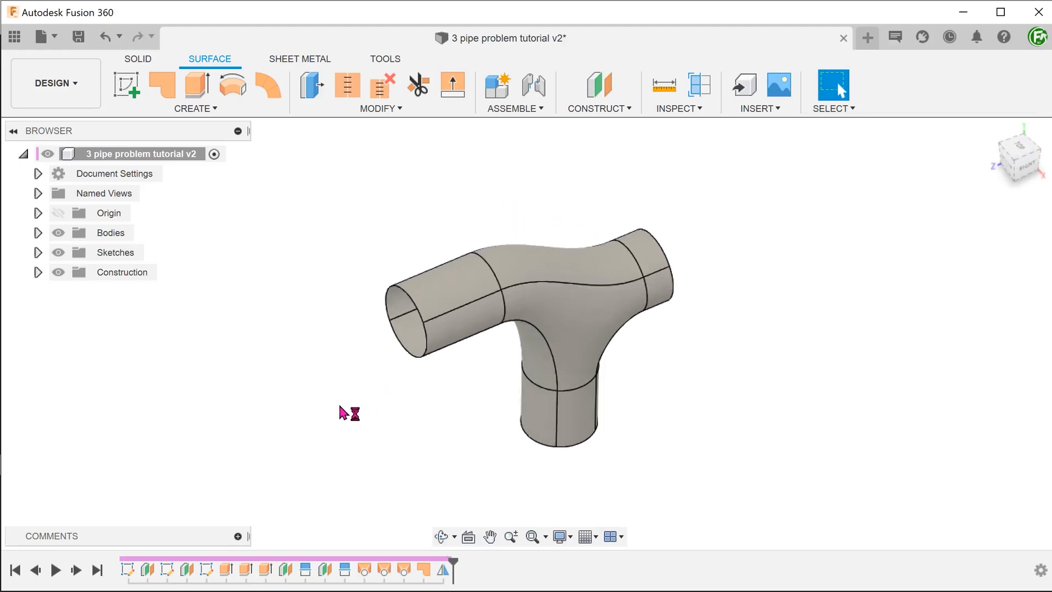
left_click(39, 233)
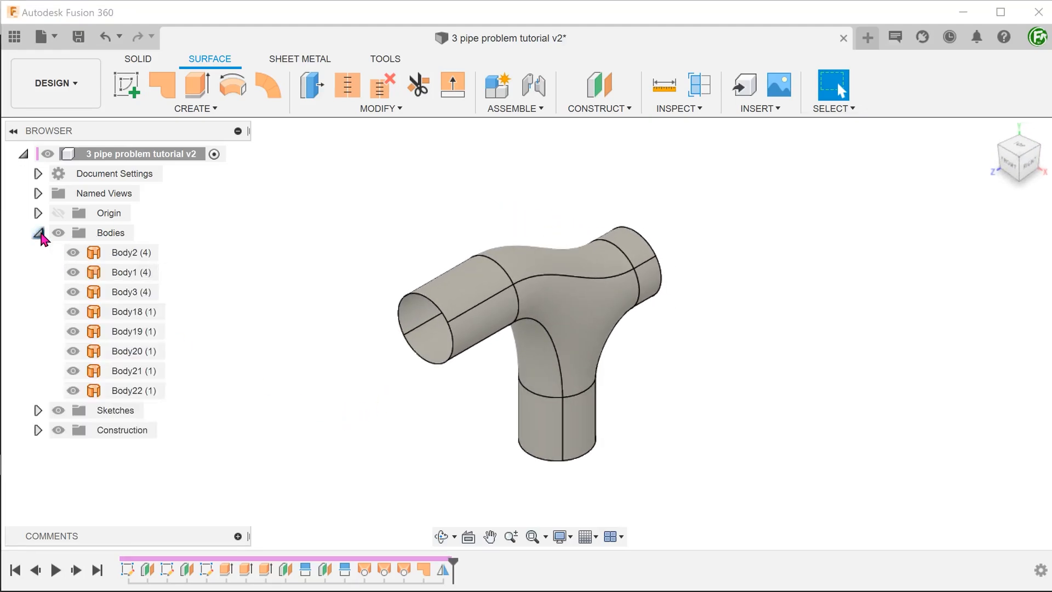
Step: Stitch all eight surface bodies into one body (Body23) at 0.10 mm tolerance and inspect it
left_click(380, 92)
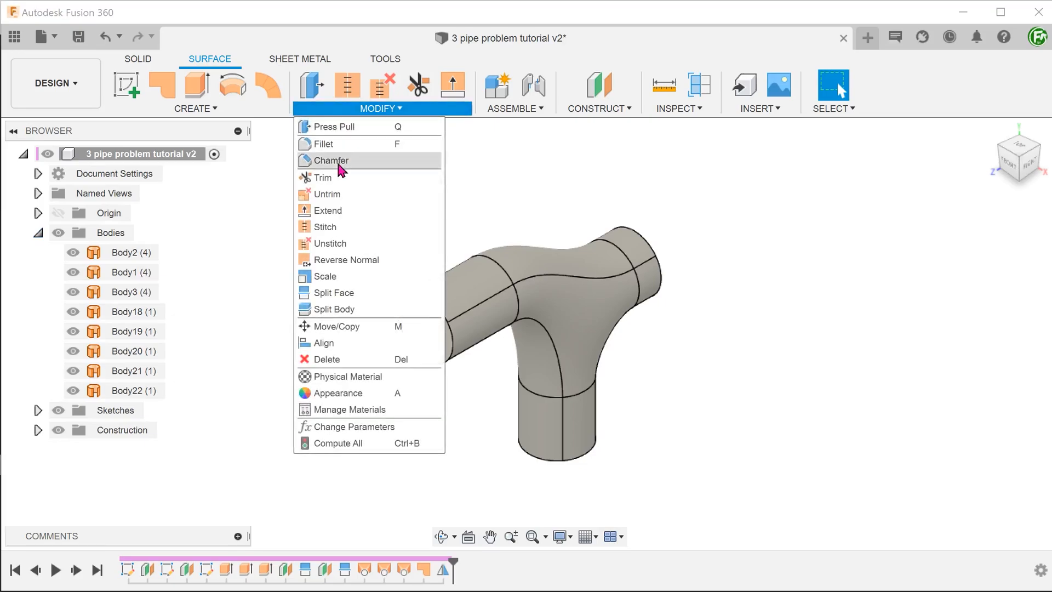
left_click(326, 225)
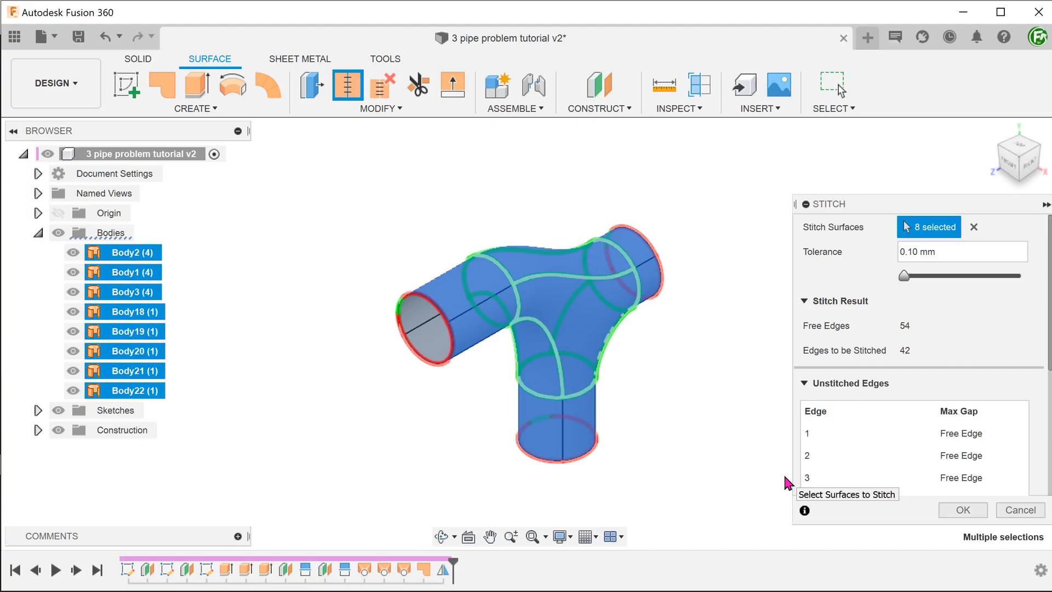
left_click(961, 510)
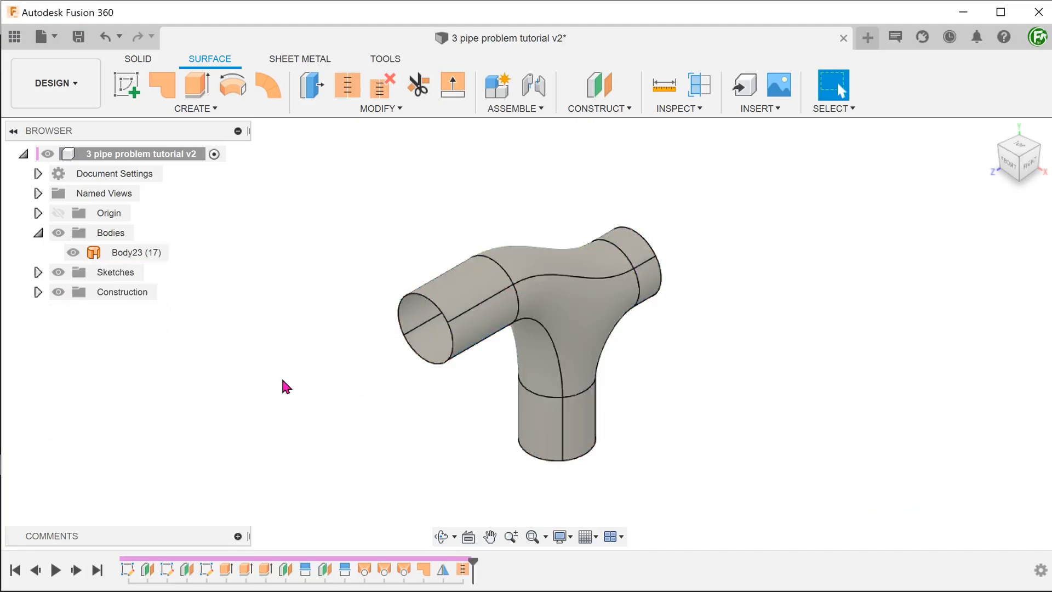
left_click(137, 252)
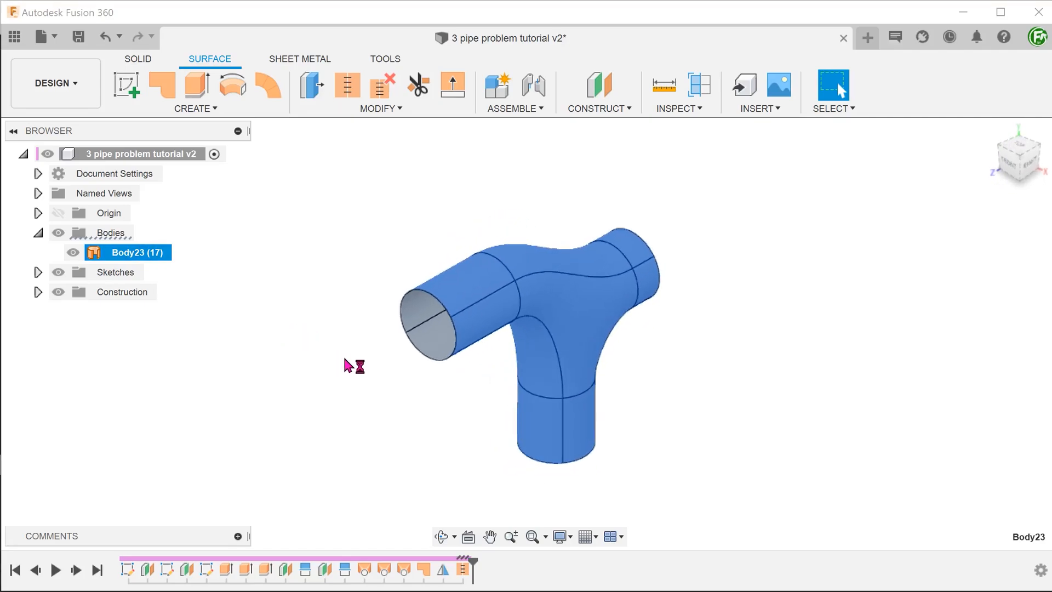
left_click(284, 570)
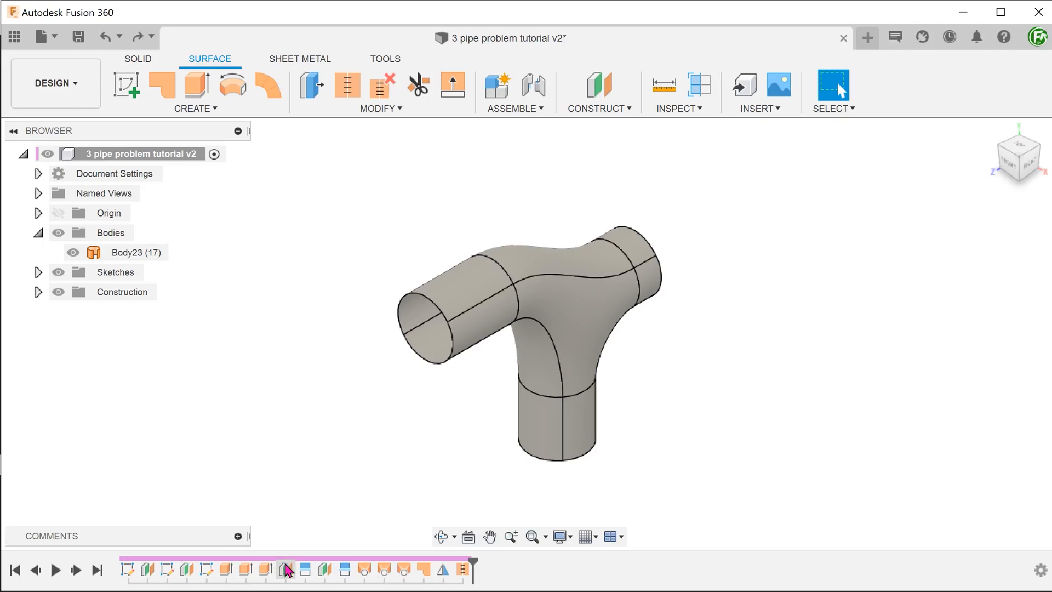
Step: Edit the offset construction plane's distance from 20 mm to 23 mm via Edit Feature
right_click(286, 571)
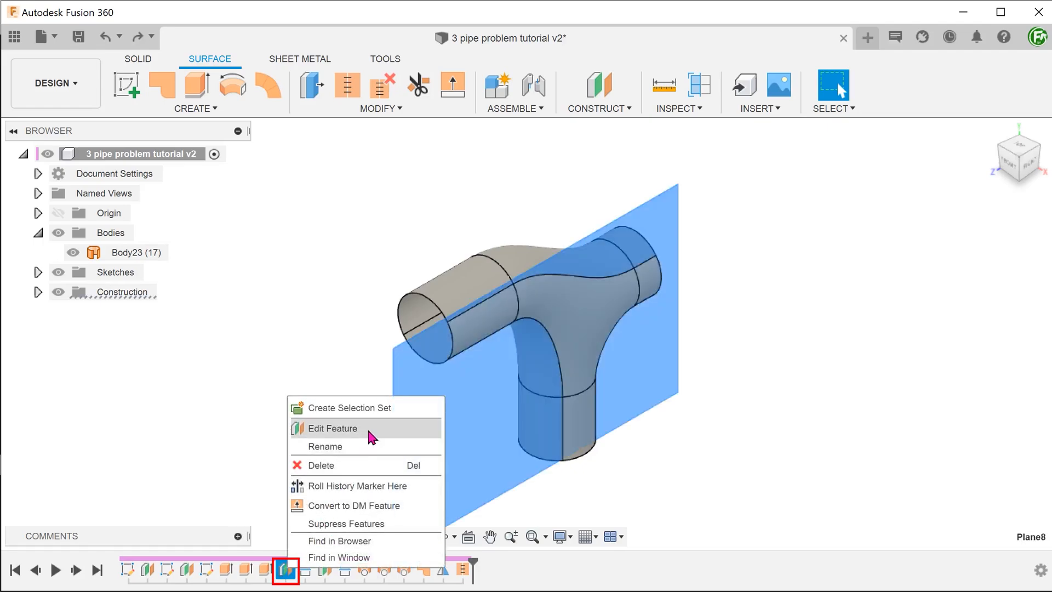
left_click(332, 428)
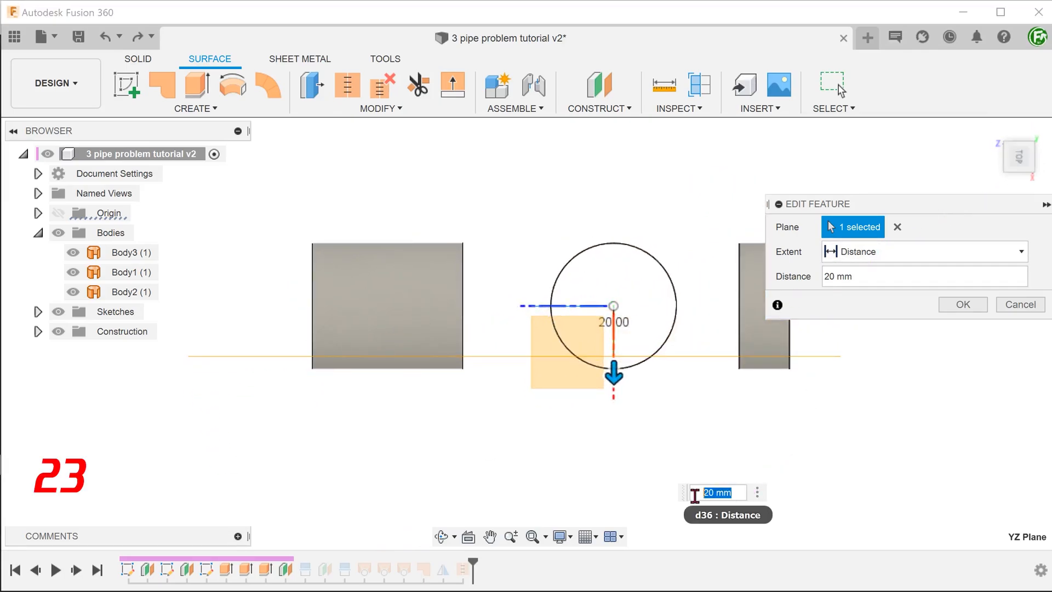
type("23")
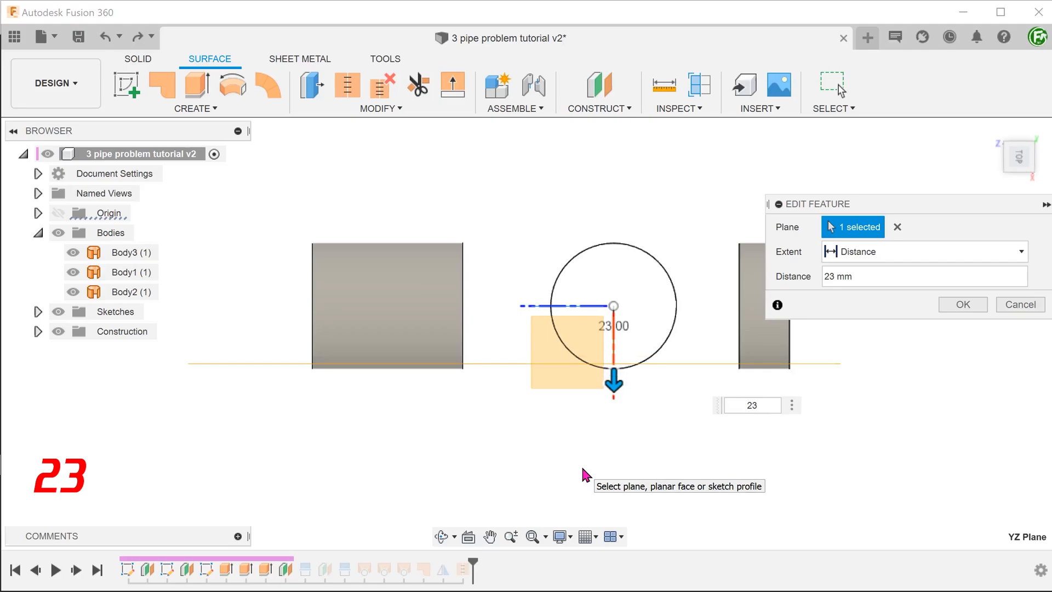
left_click(962, 303)
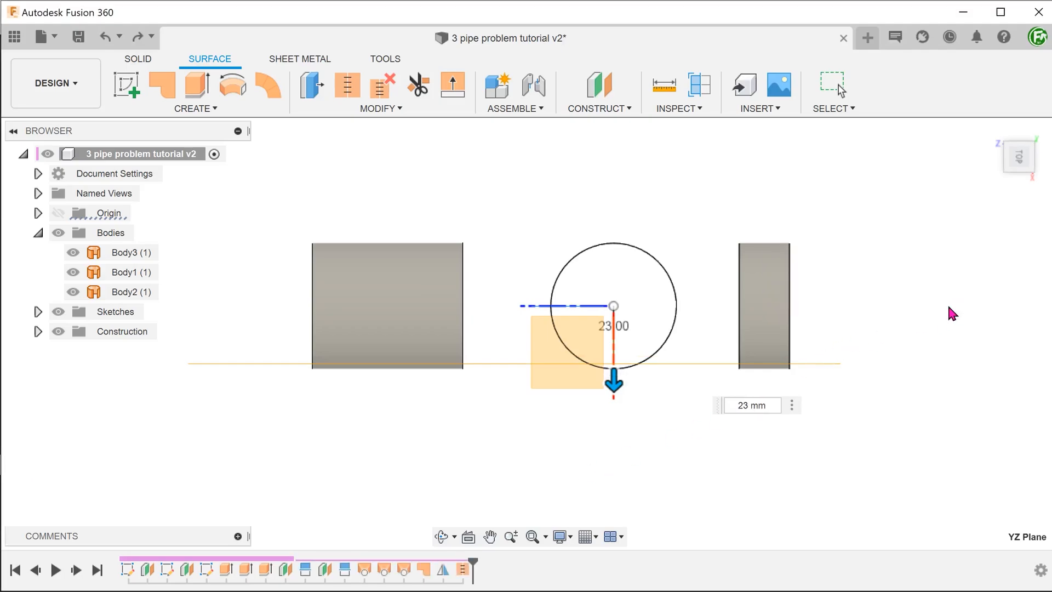